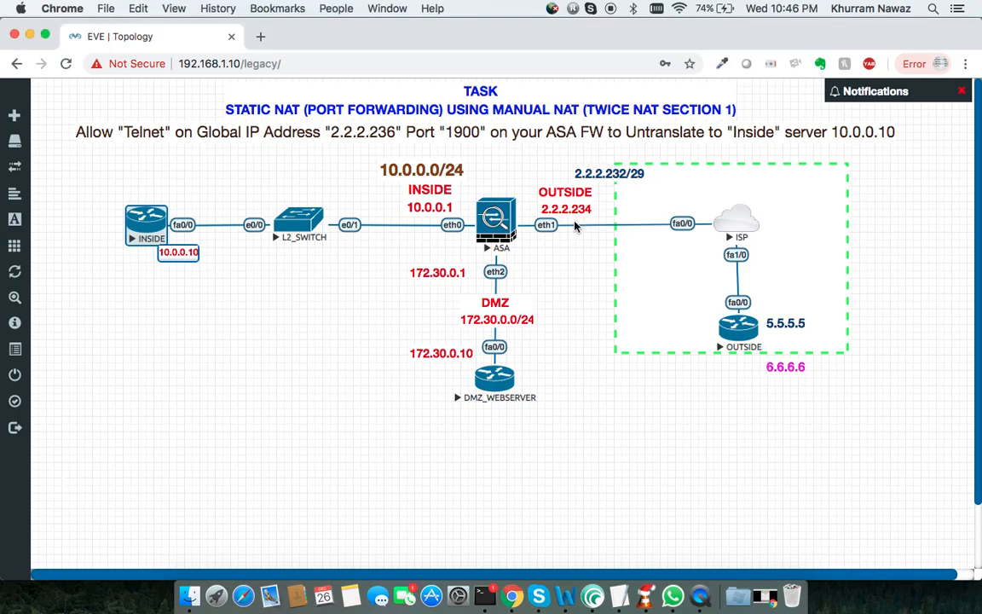
mouse_move(511, 380)
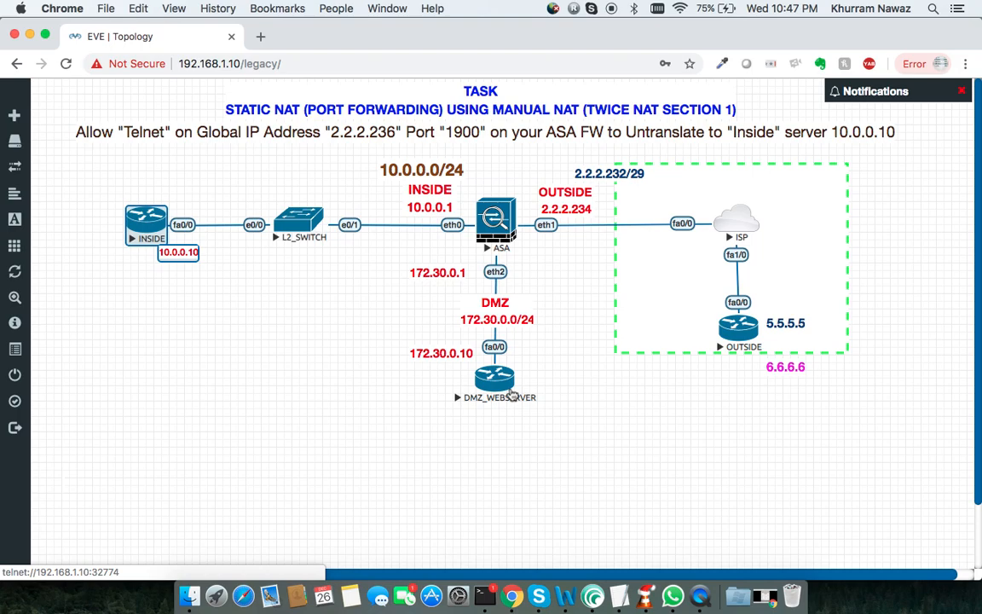
mouse_move(523, 441)
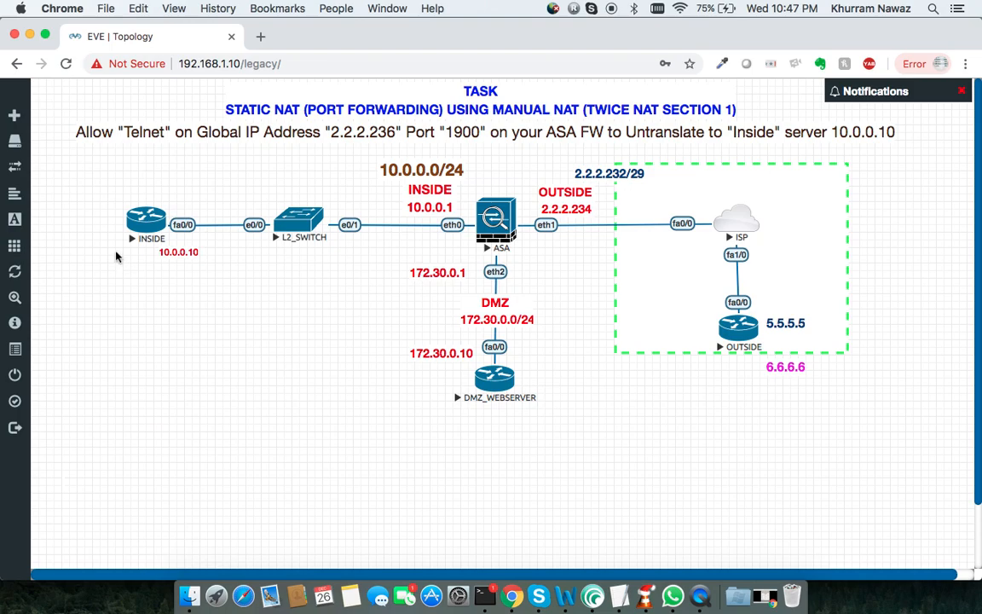
mouse_move(97, 194)
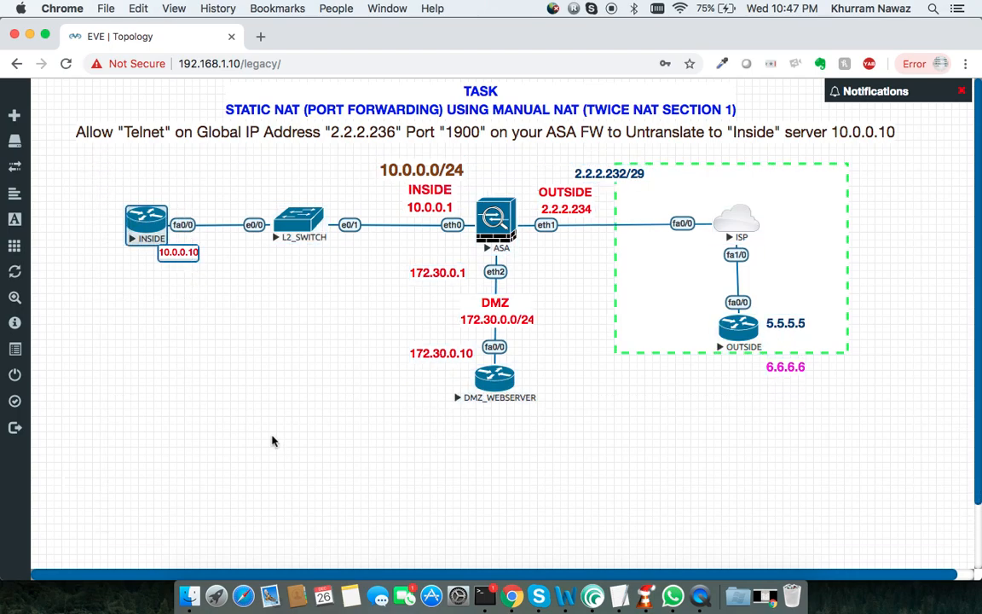
Step: Drag across the EVE-NG topology page toward the node console Terminal window
drag(273, 442, 545, 443)
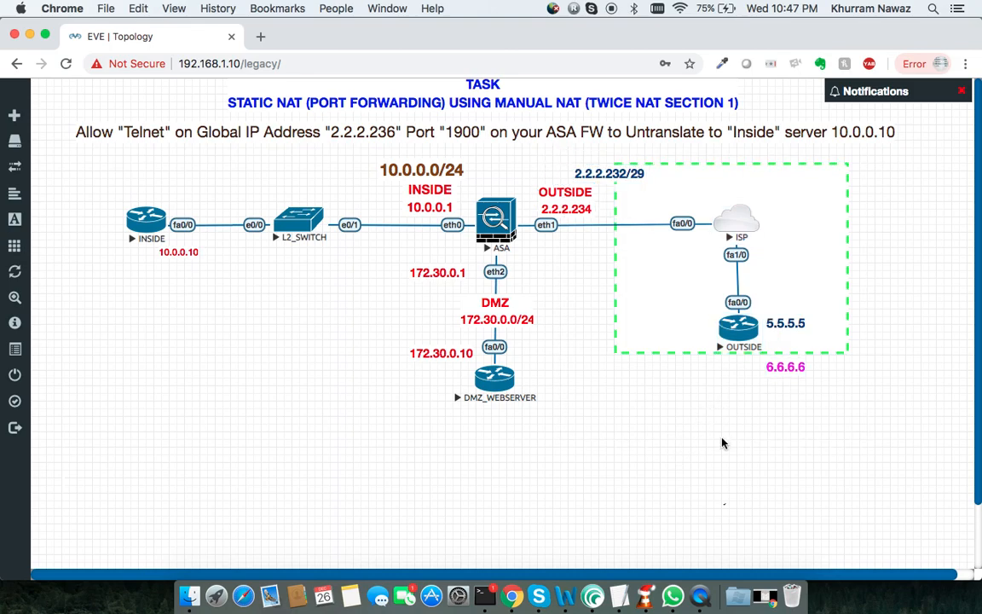
mouse_move(513, 487)
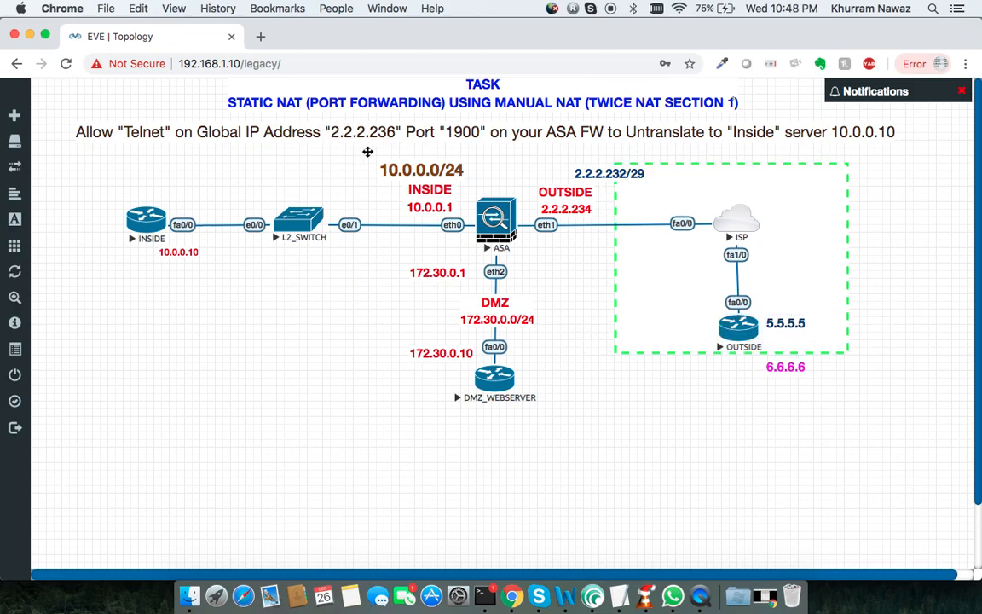
mouse_move(475, 143)
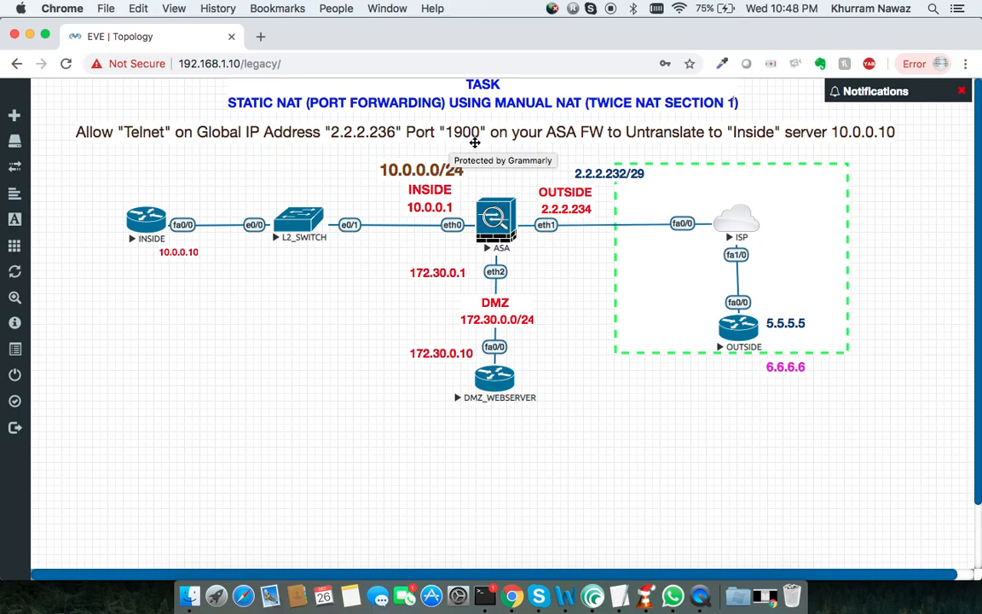
mouse_move(529, 155)
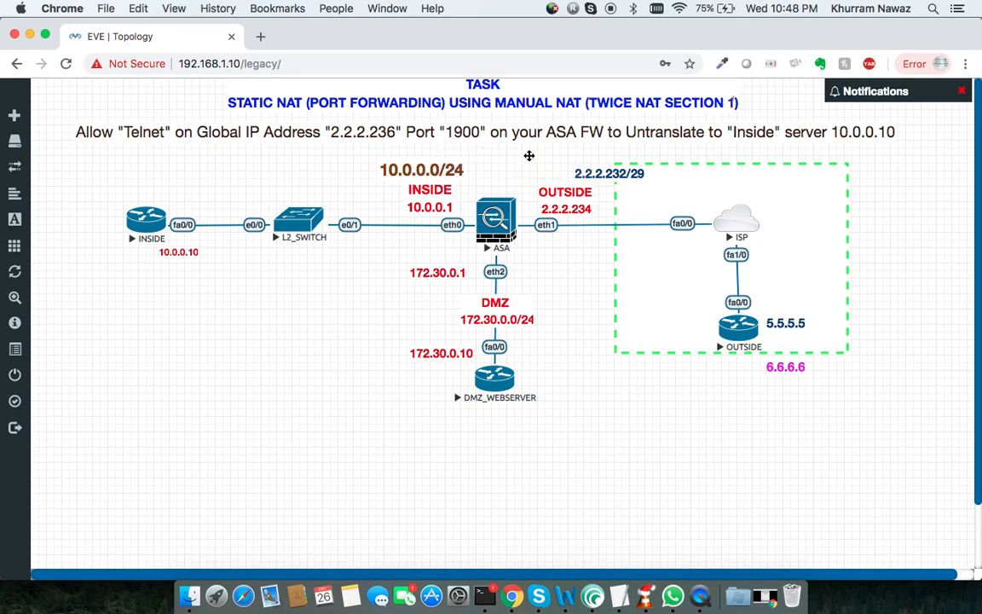
mouse_move(695, 151)
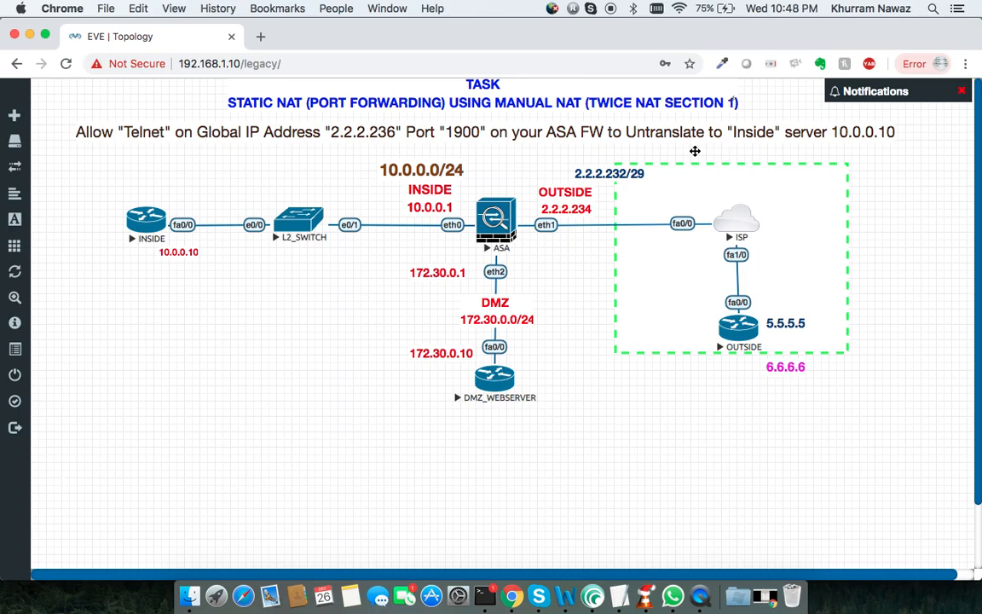
mouse_move(850, 140)
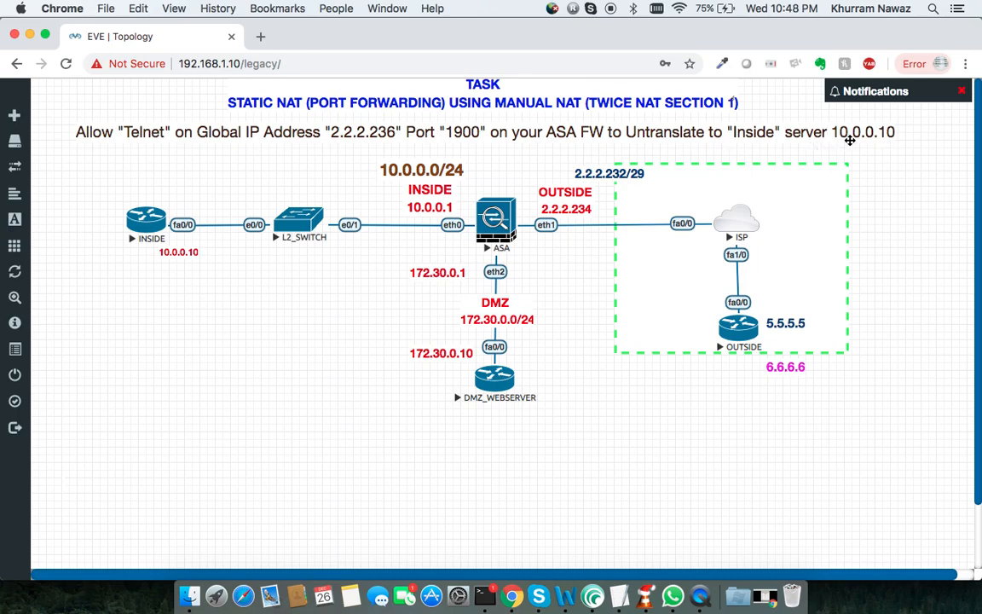
mouse_move(877, 149)
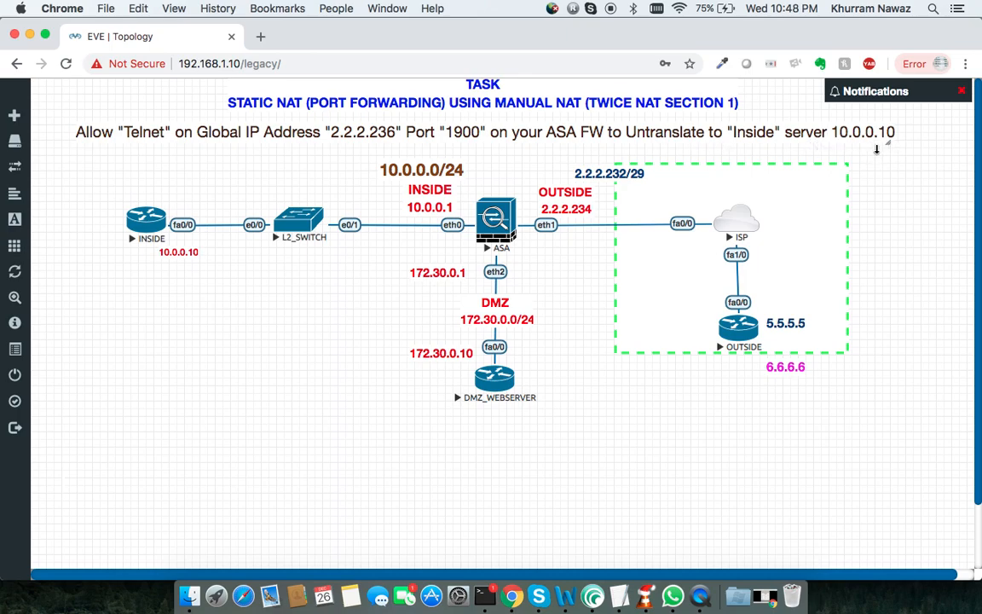
mouse_move(563, 531)
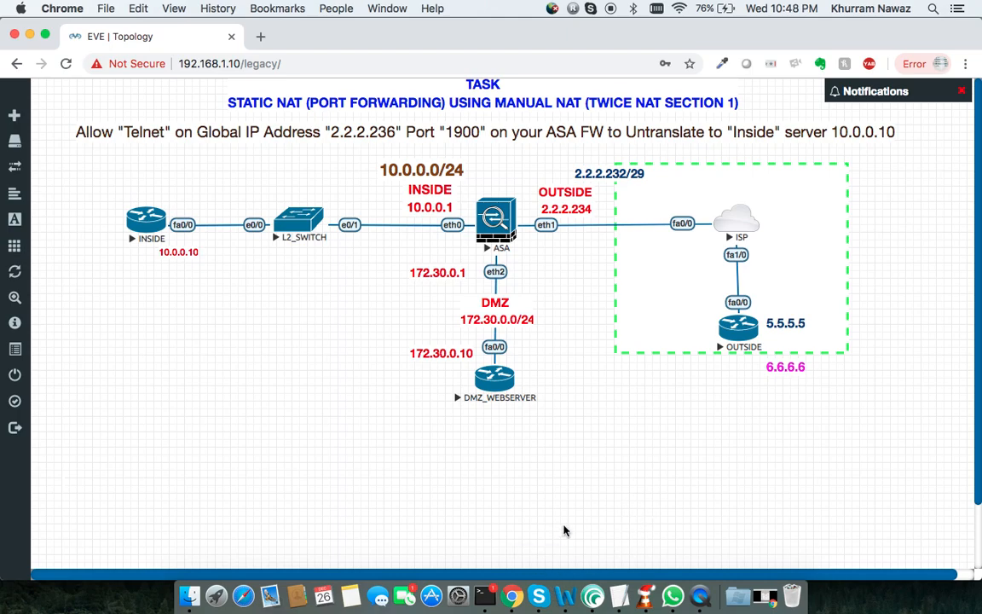
mouse_move(635, 373)
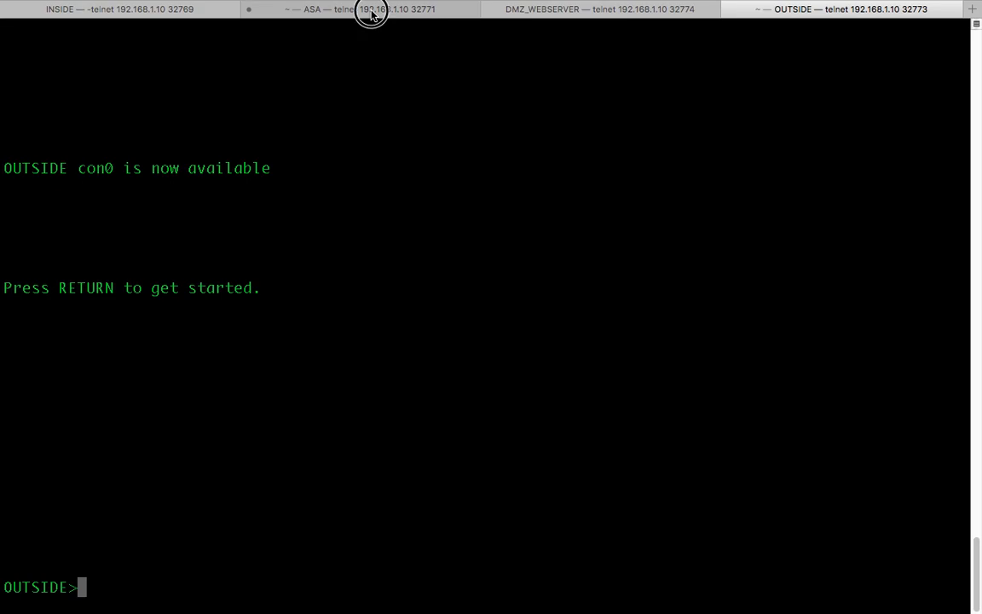
Step: On the ASA console, define network object INSIDE_10.0.0.10
click(370, 9)
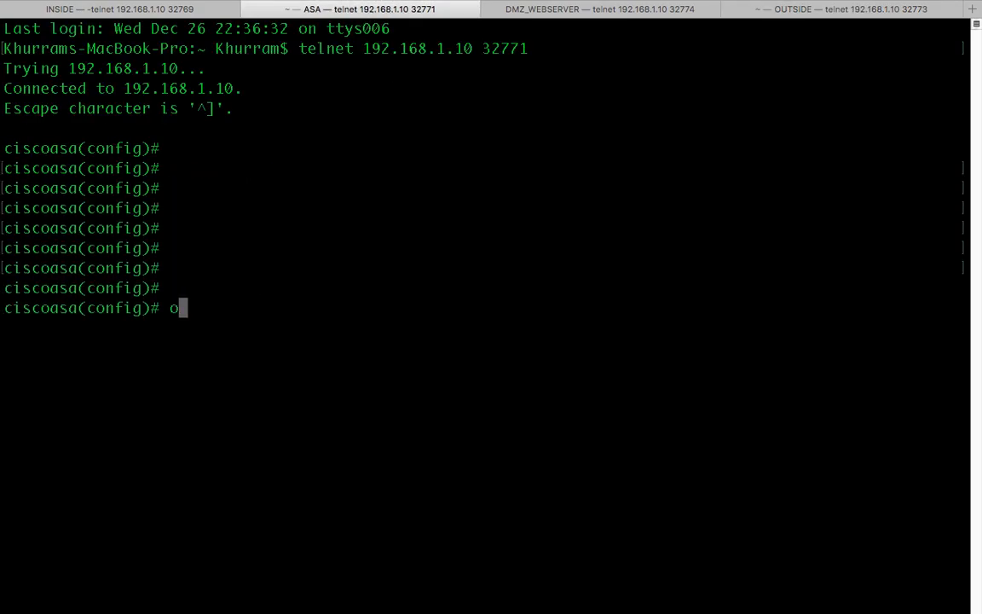
text(bject network)
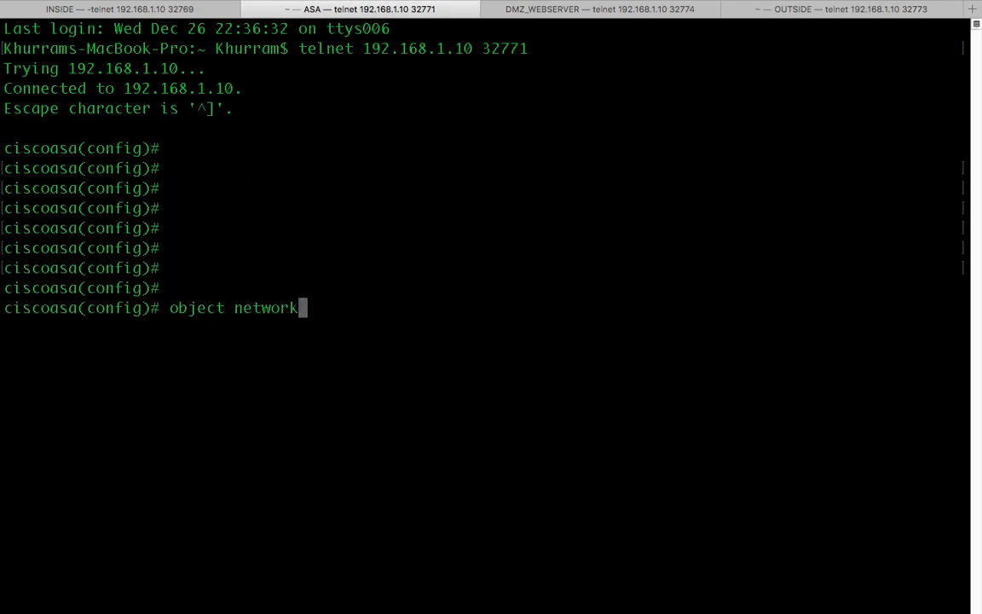
text(I)
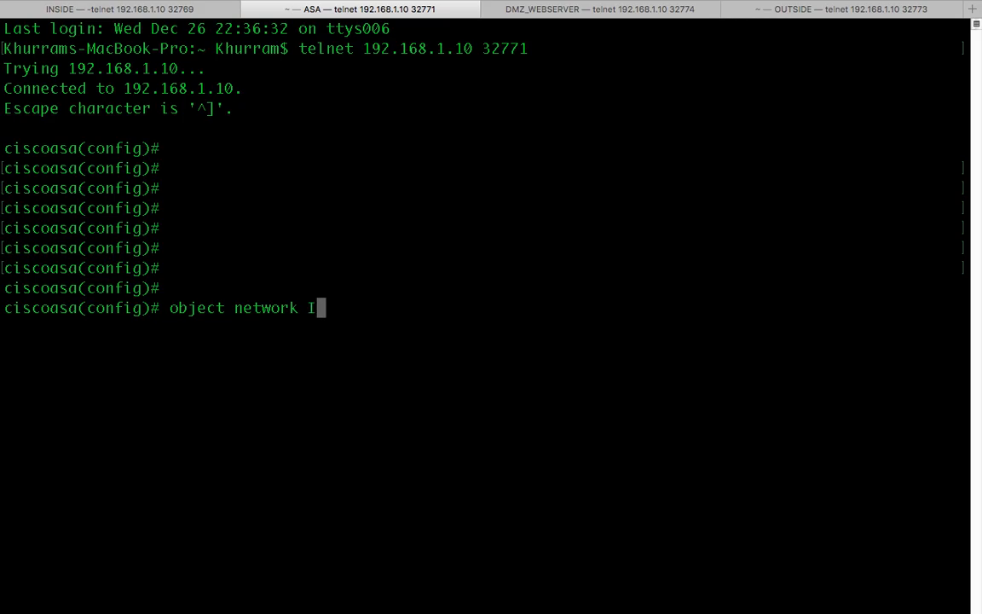
text(NSIDE_10.0.0.10)
text(host 10.0.0.10)
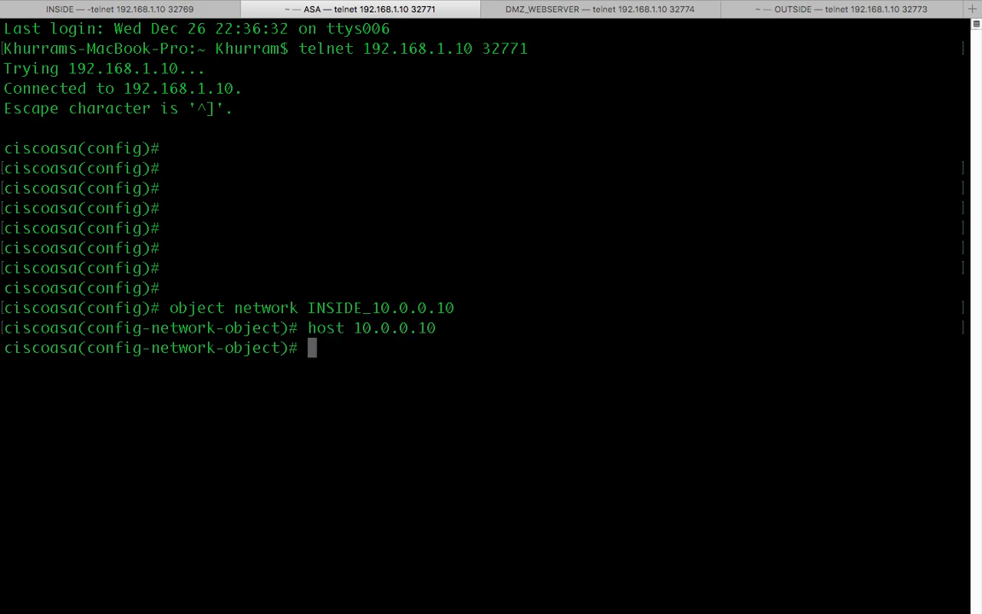
Step: Create network object GLOBAL_2.2.2.236 with host 2.2.2.236, then begin a service object
text(obj)
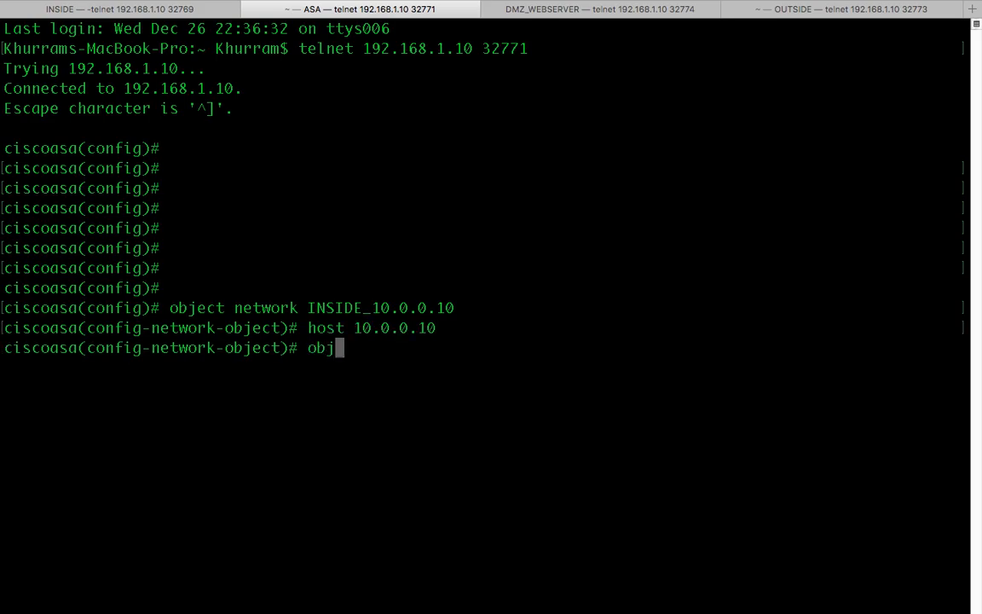
text(ect network GL)
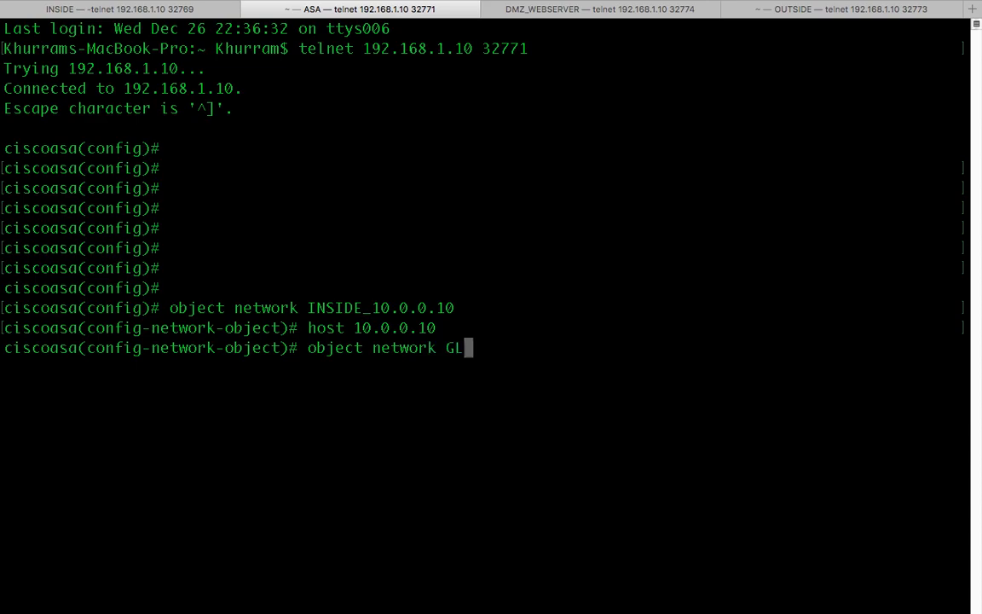
key(backspace)
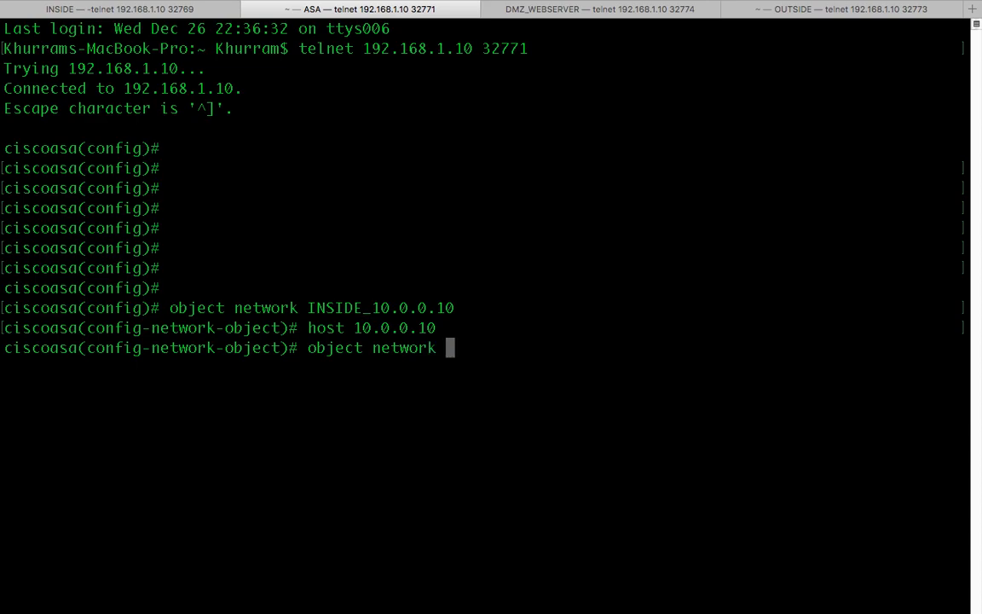
text(GLOBAL)
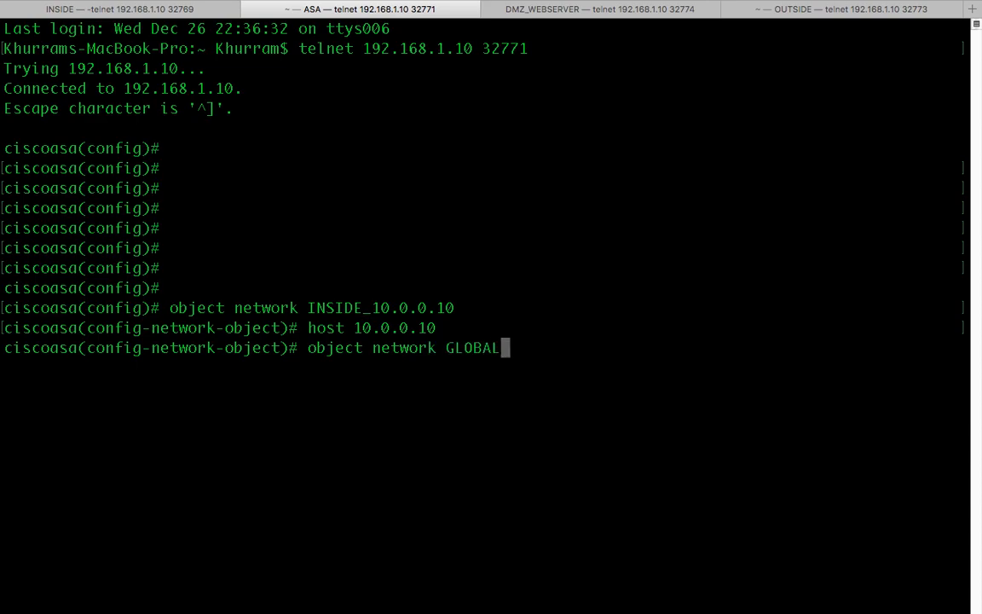
text(_2.2.2.235)
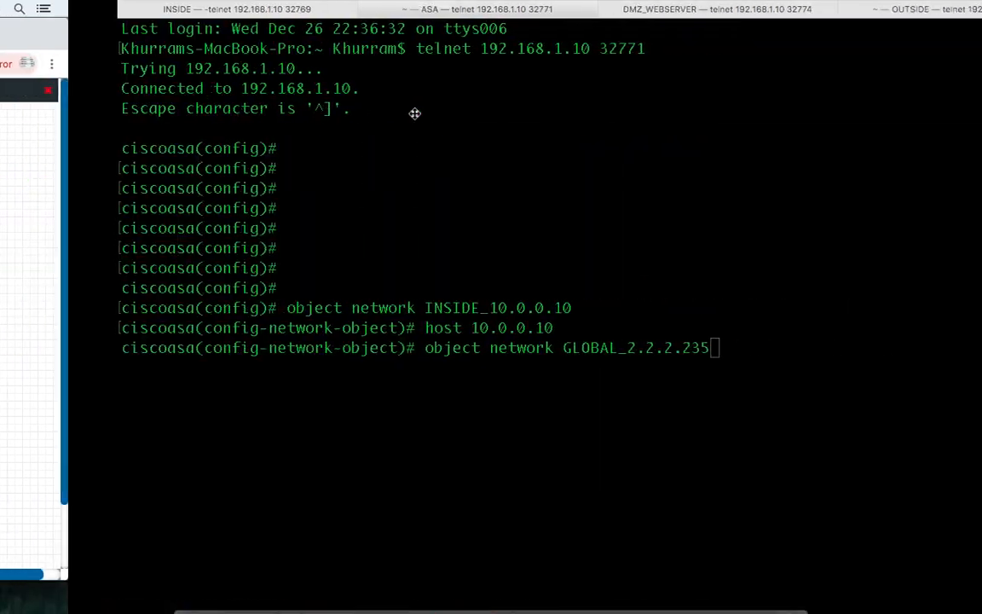
text(6)
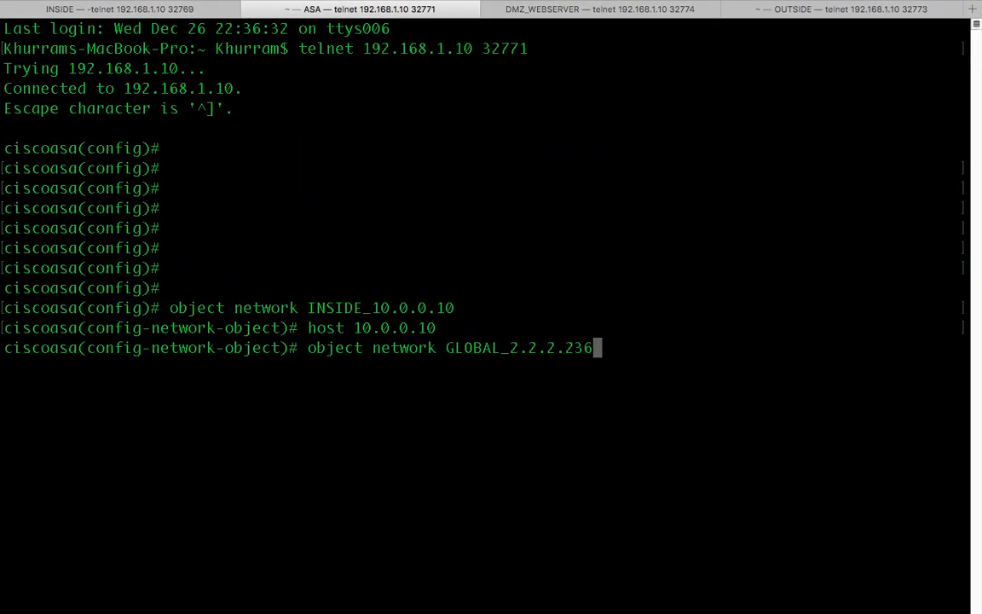
key(Return)
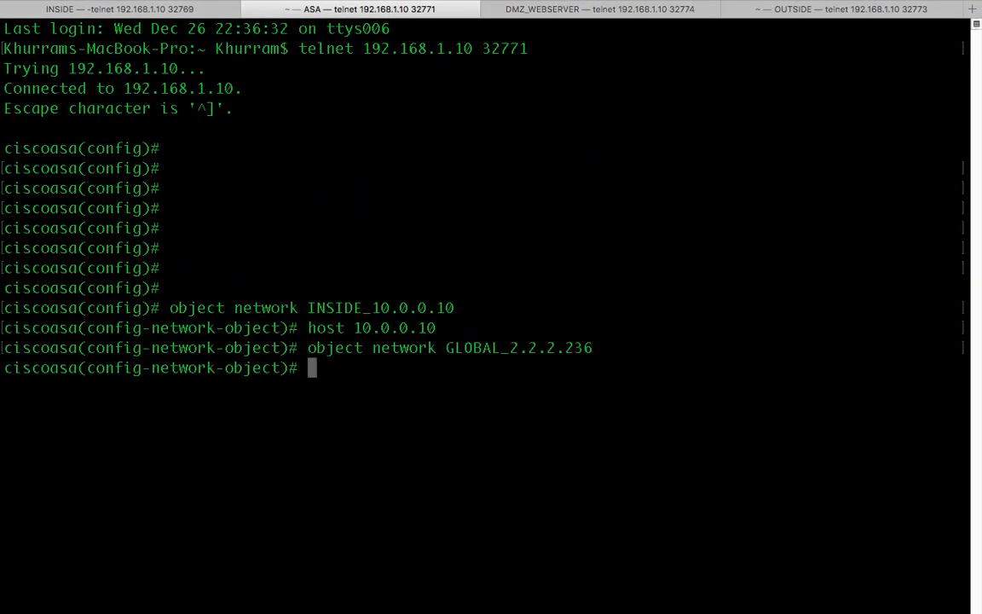
text(host 2.2.2.236)
text(EXIT)
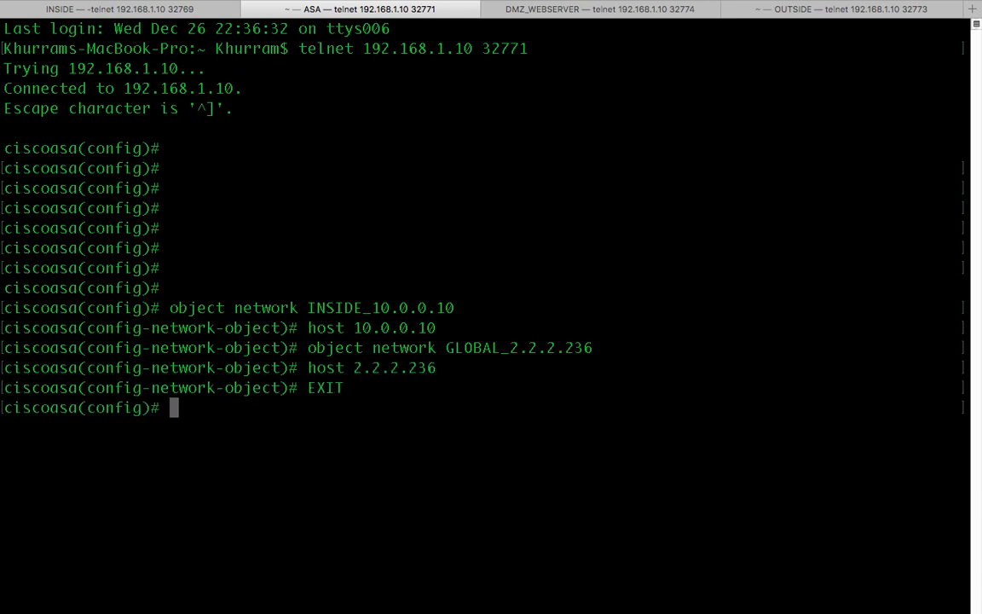
text(obje)
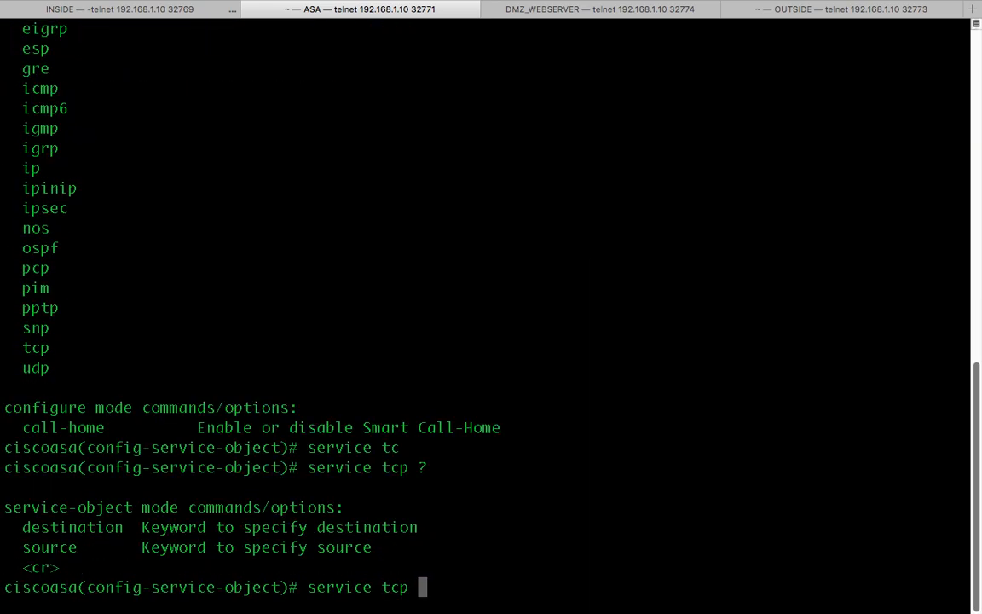
Step: Set the service object to TCP source eq 23 and exit to global config
text(s)
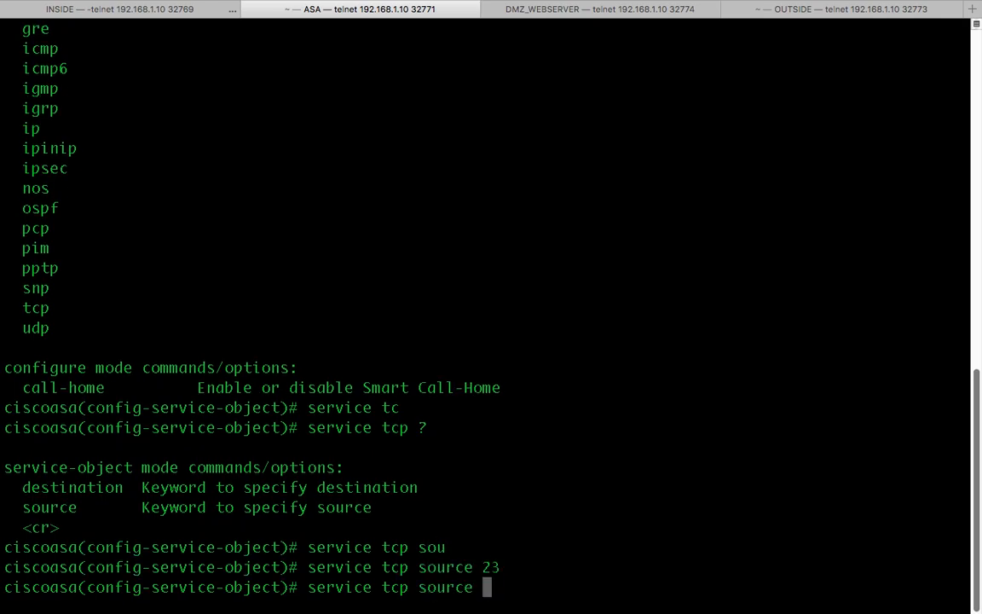
text(eq)
text(obje)
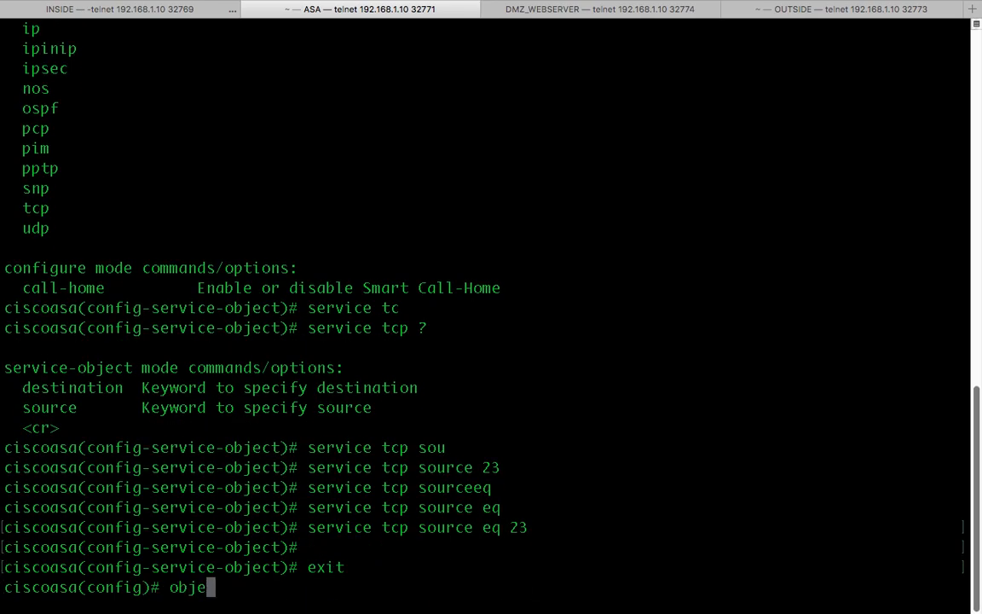
text(ct service)
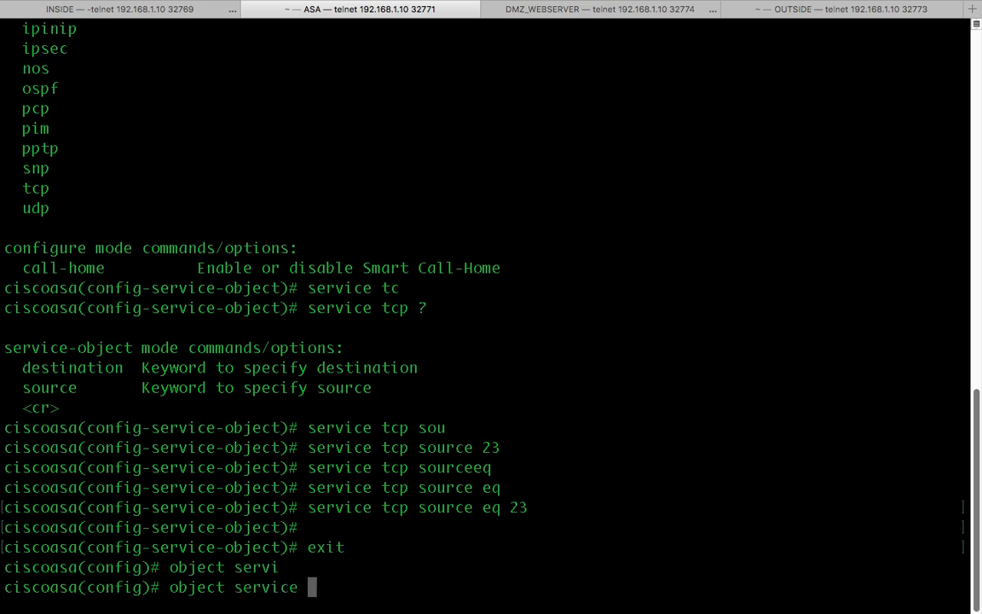
Step: Create service object TCP_1900 with service tcp source eq 1900
text(TCP_)
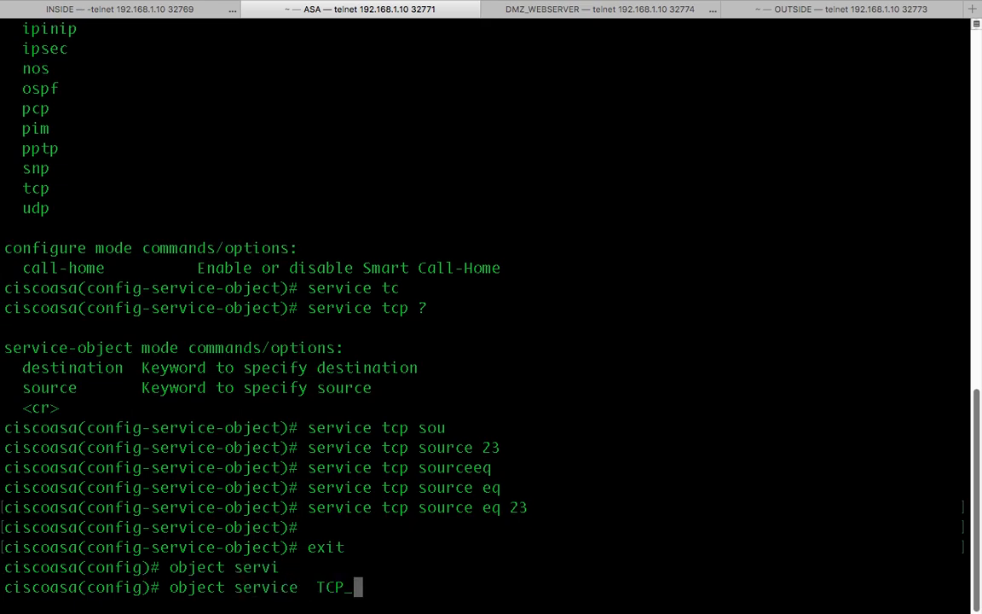
text(1900)
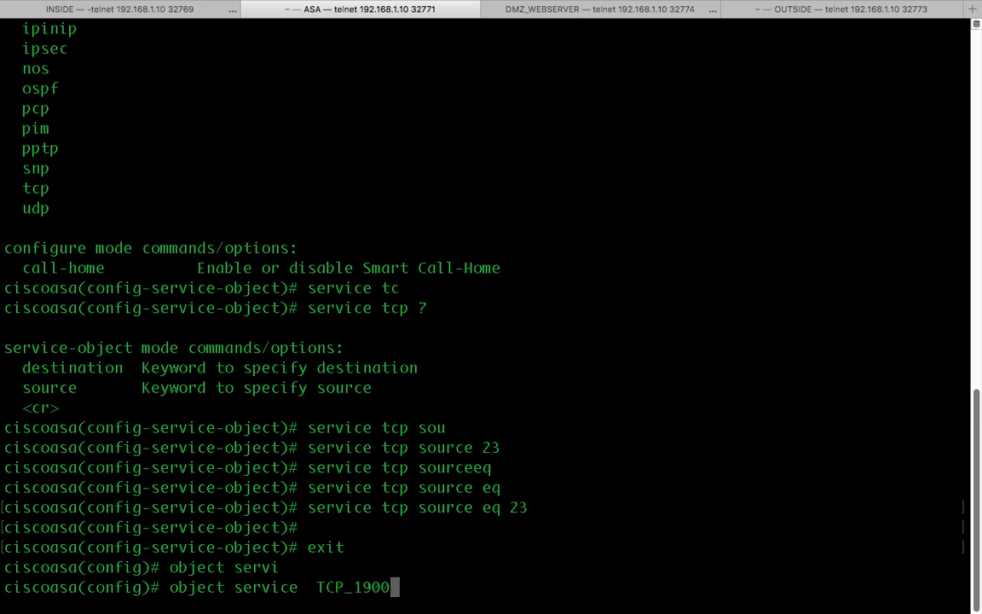
key(Return)
text(service)
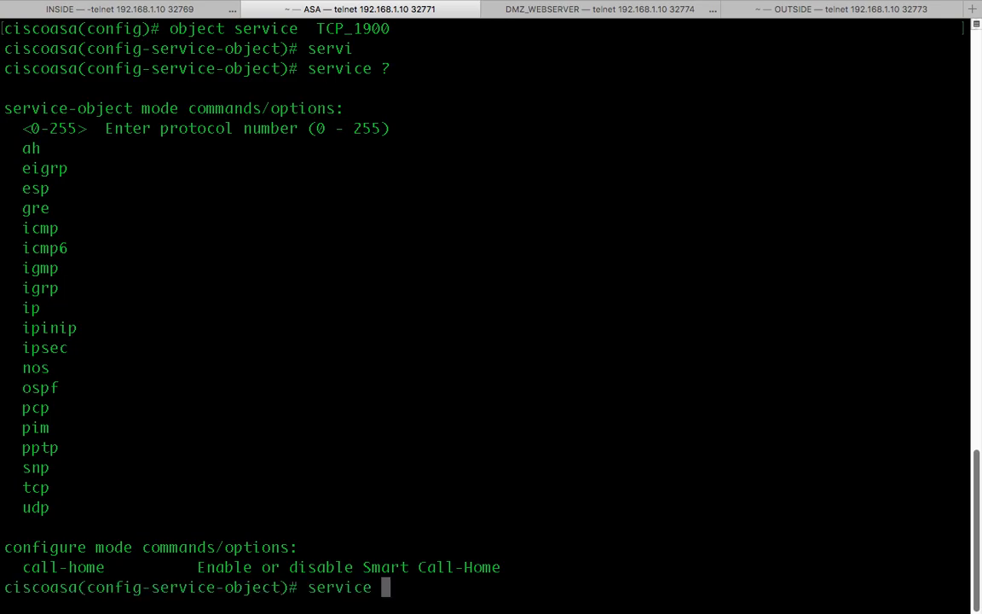
text(tcp so)
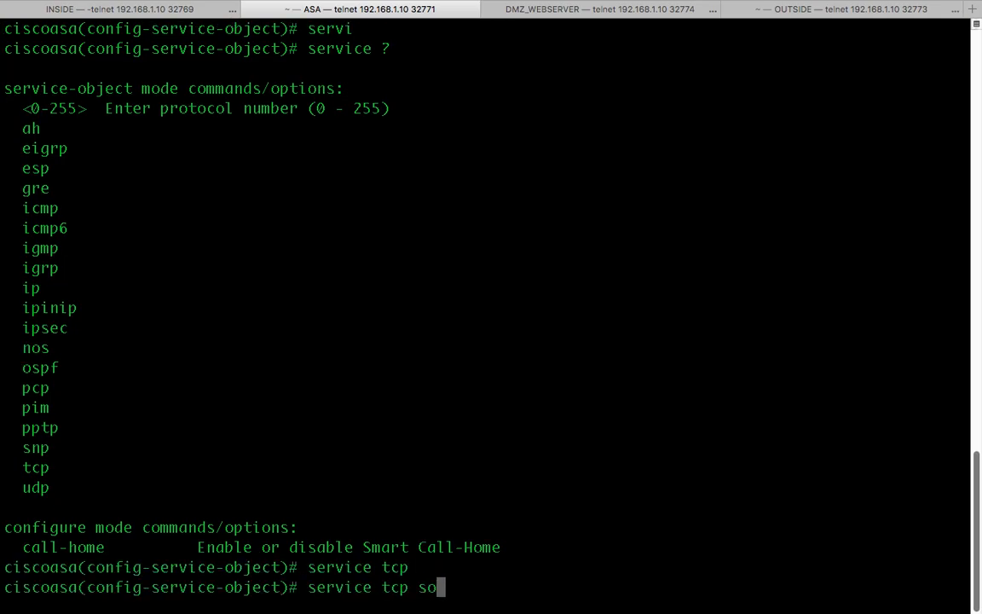
text(urce eq)
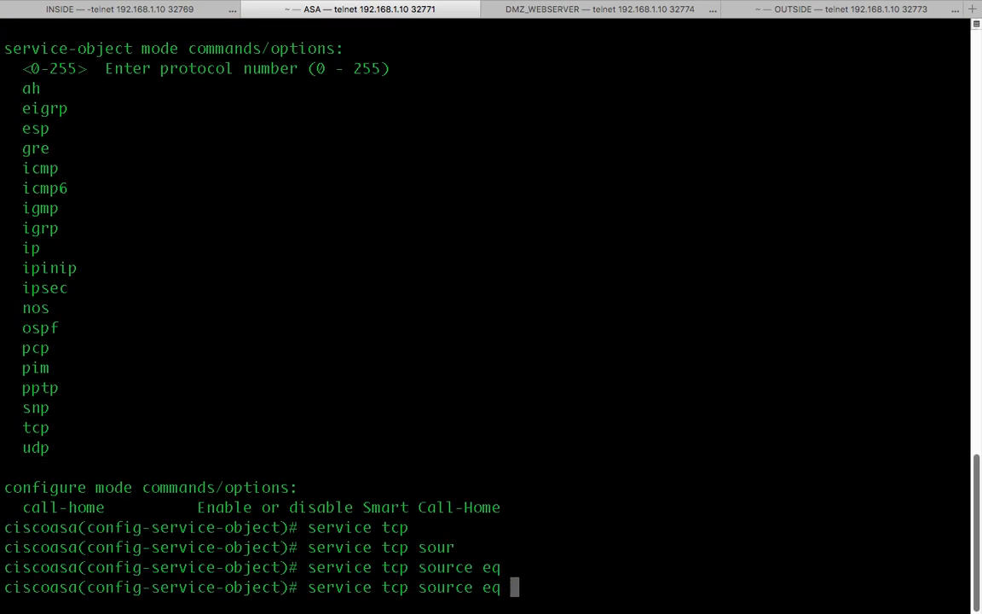
text(1900)
text(exit)
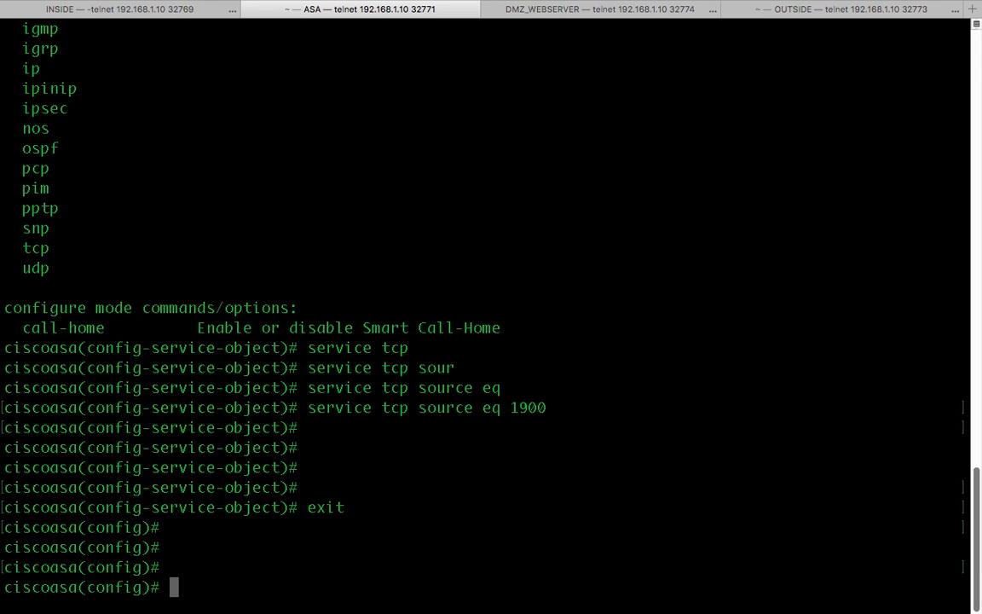
text(nat (inside,outside)
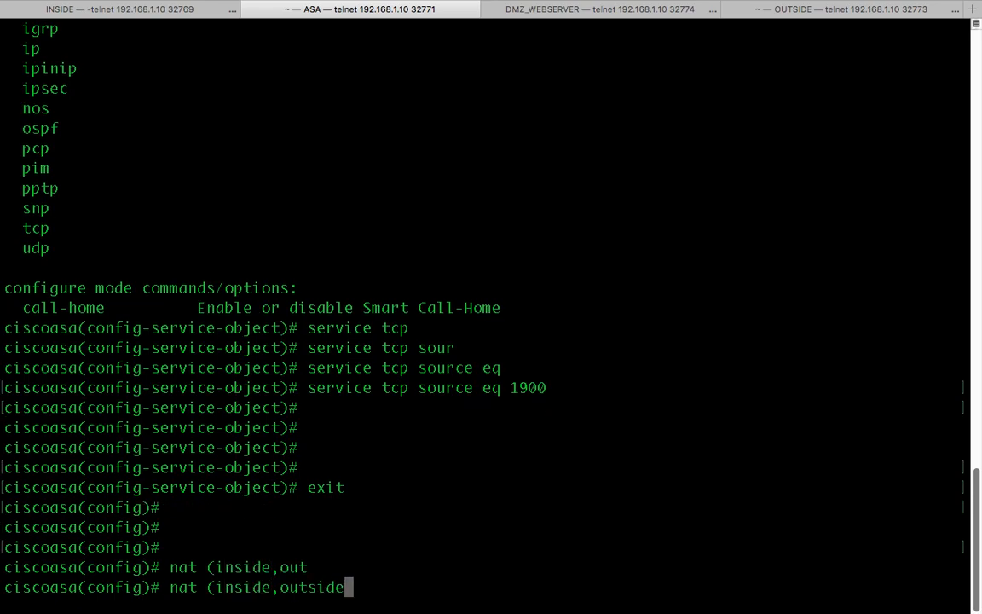
Step: Enter nat (inside,outside) static INSIDE_10.0.0.10 to GLOBAL_2.2.2.236, services TCP_23 and TCP_1900
text() source static)
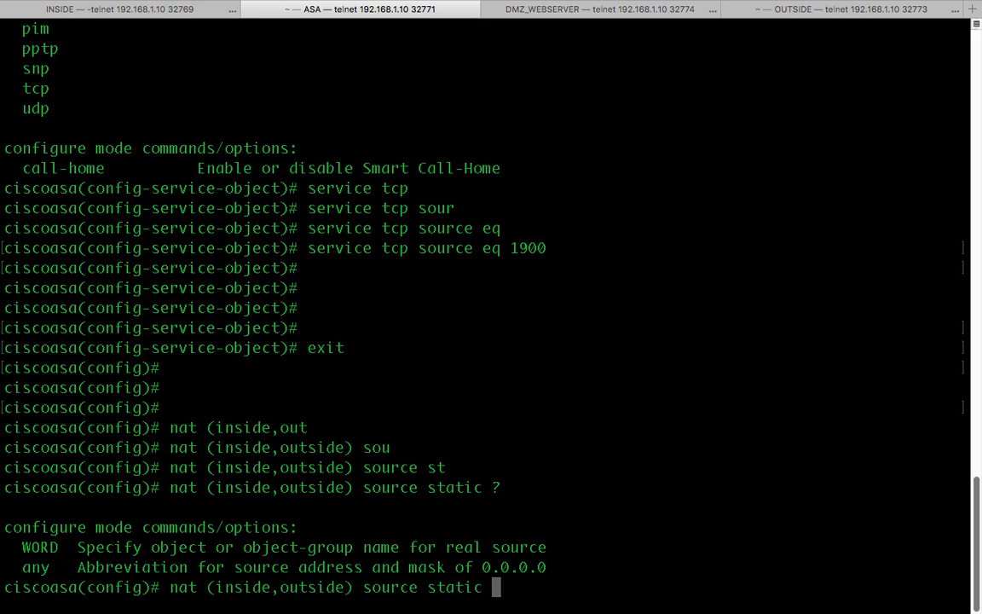
text(IN)
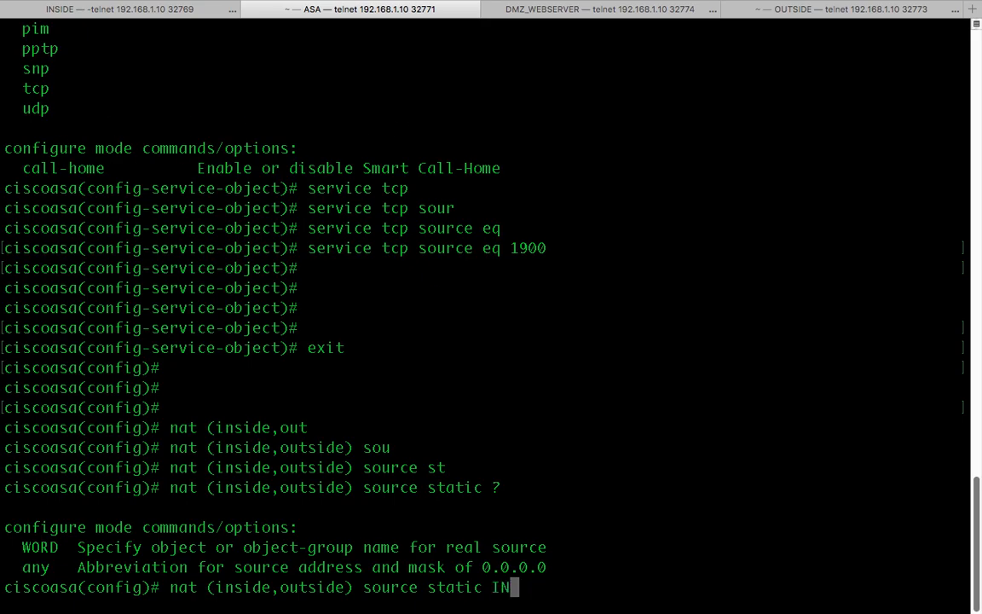
text(SIDE_10.0.0.10)
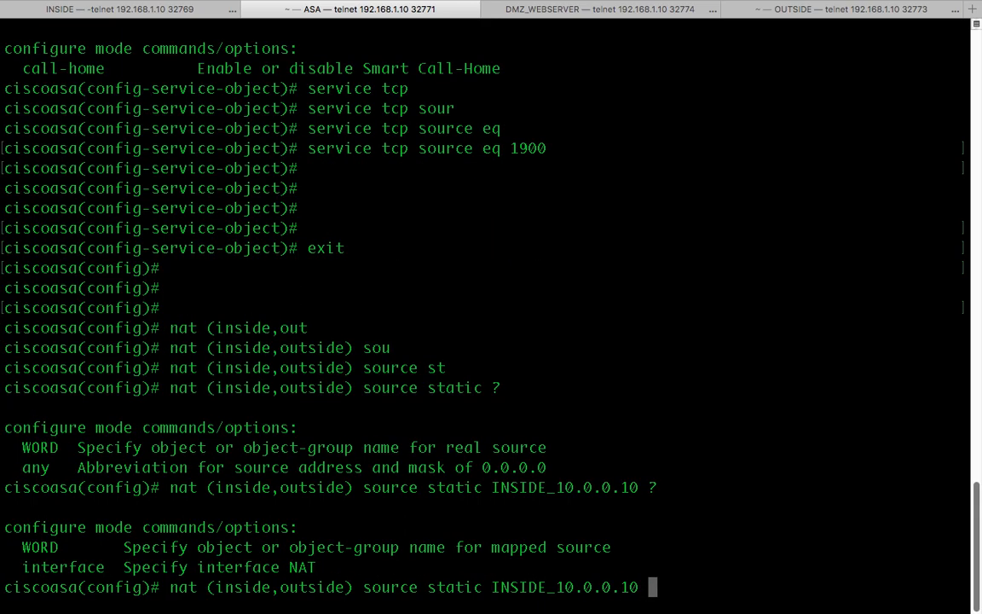
text(GLOBAL_2.2.2.236 service)
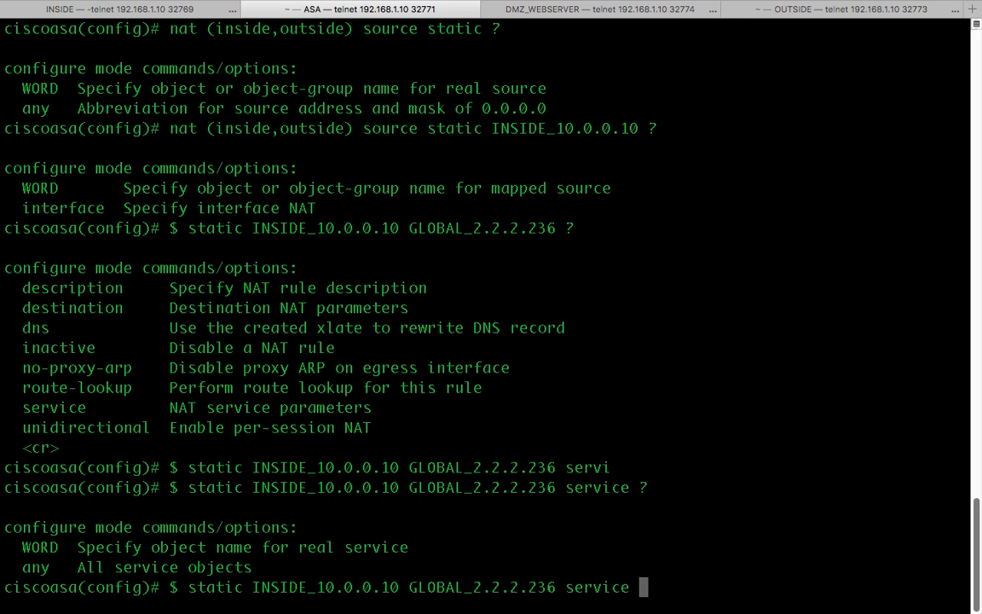
mouse_move(376, 362)
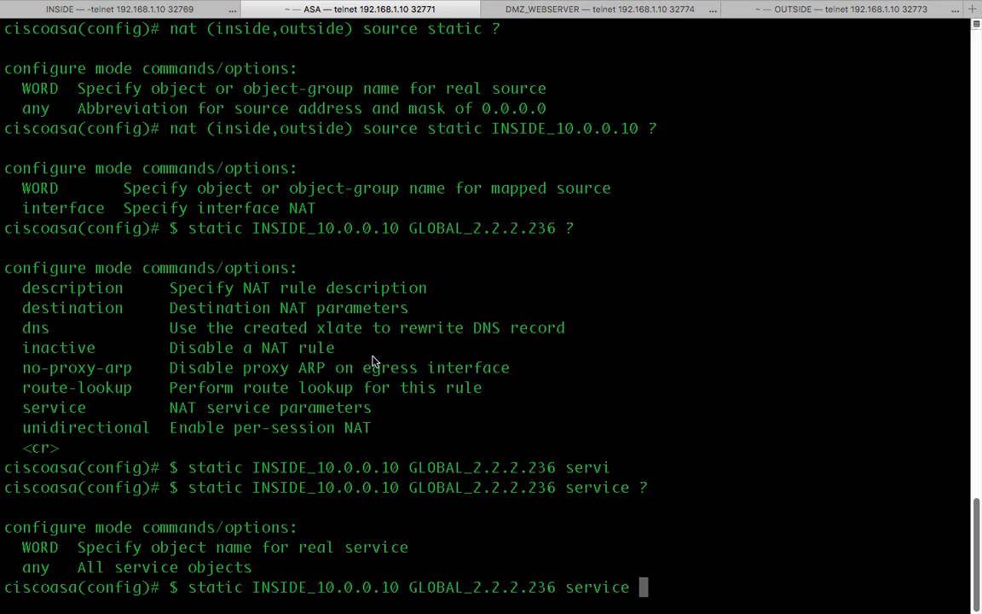
text(TCP)
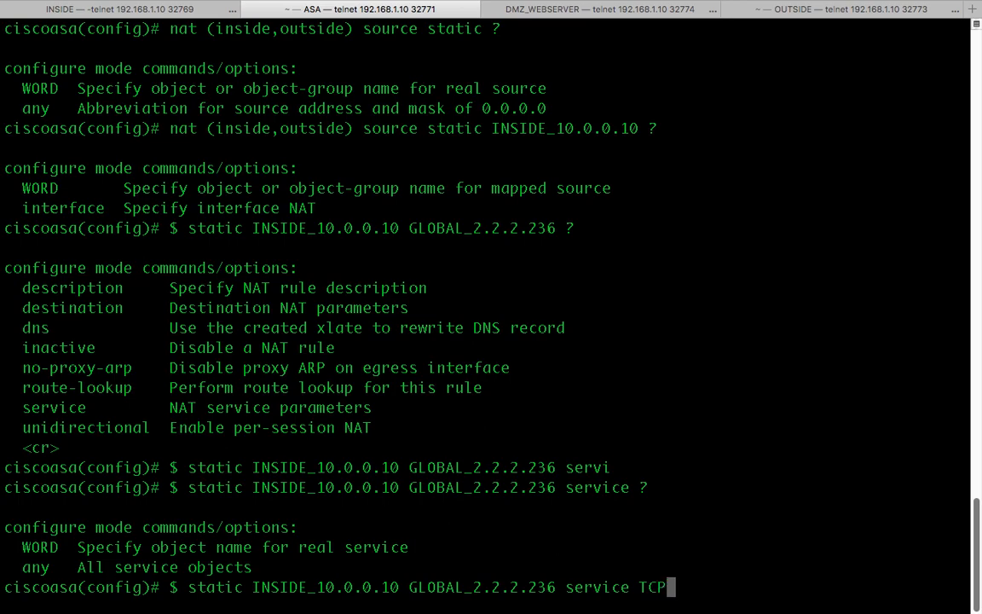
text(_23)
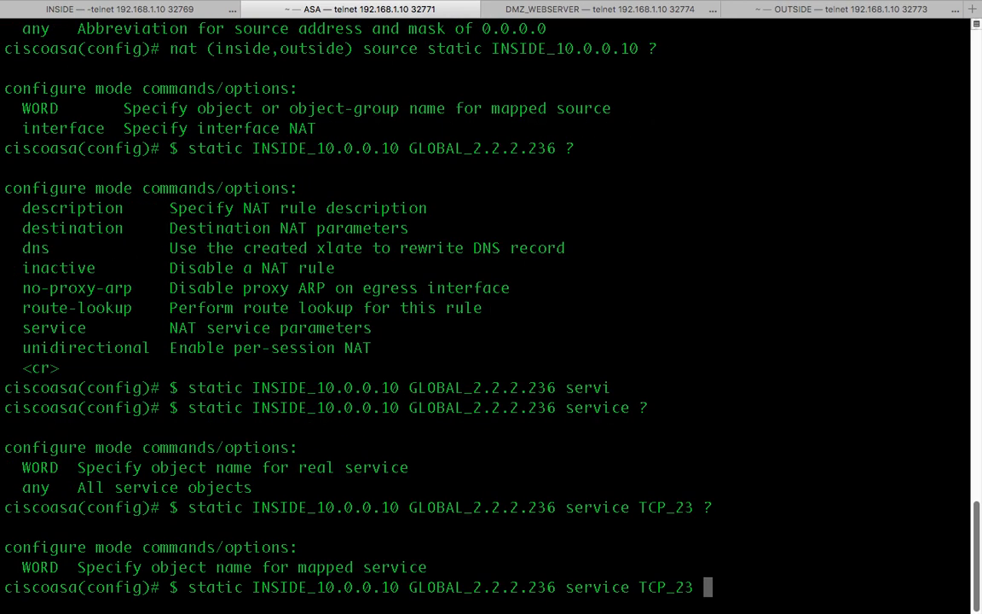
text(TCP_)
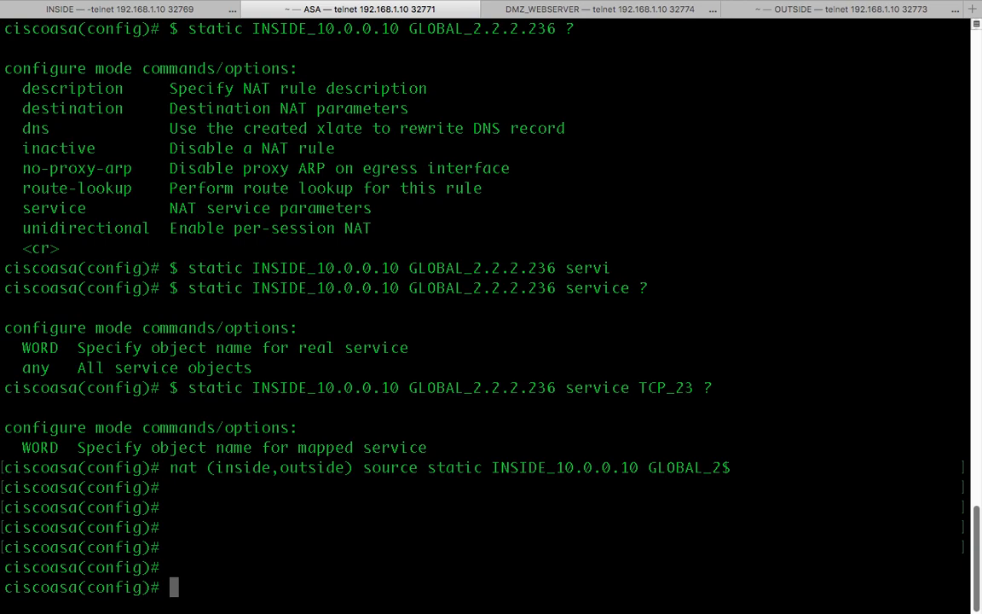
Step: Create ACL FROM_OUTSIDE_IN permitting Telnet to host 10.0.0.10 and apply it inbound on outside
text(a)
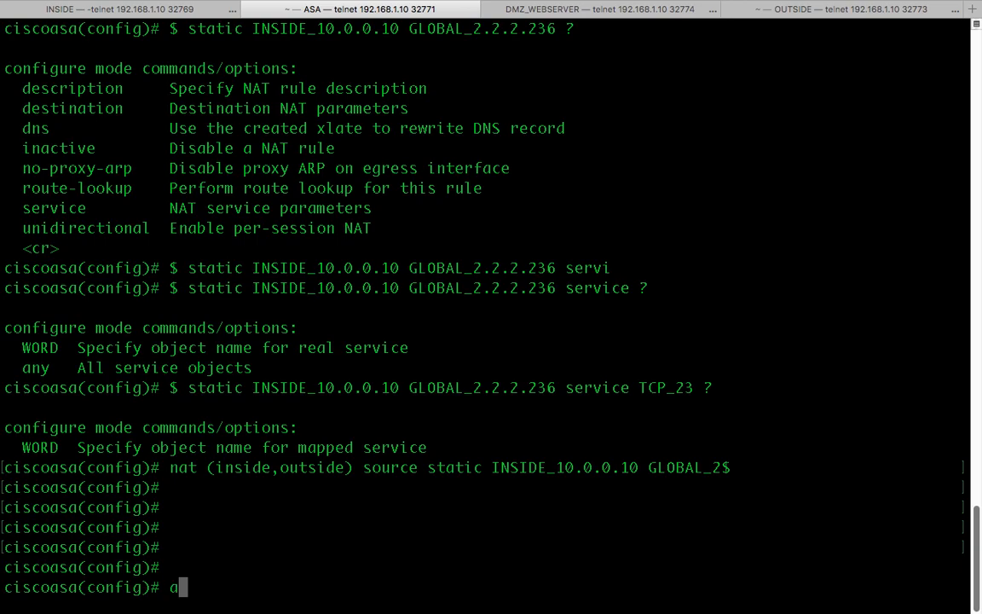
text(ccess-list F)
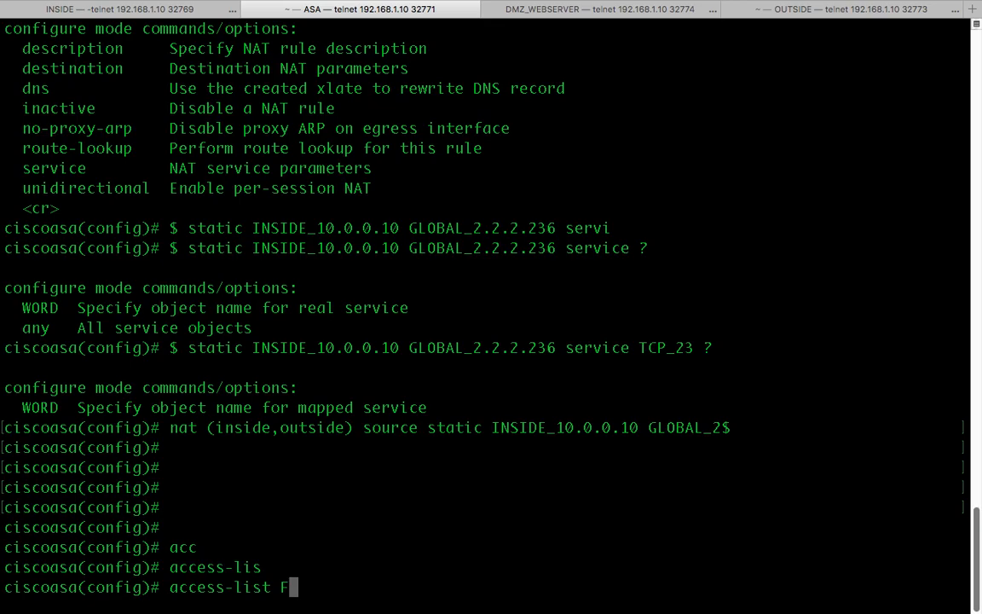
text(ROM_OUTSIDE_IN extended permi)
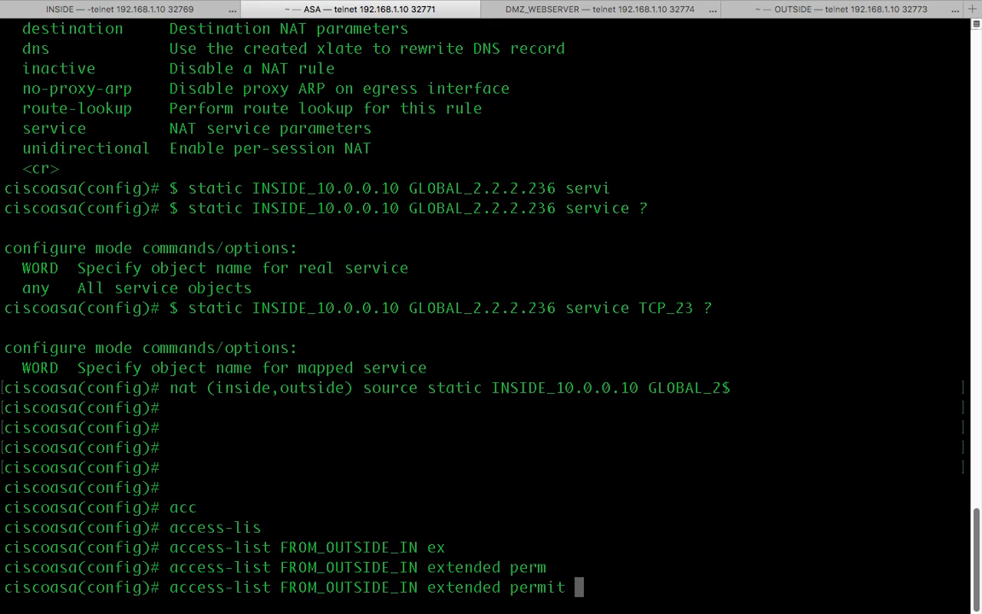
text(tcp any h)
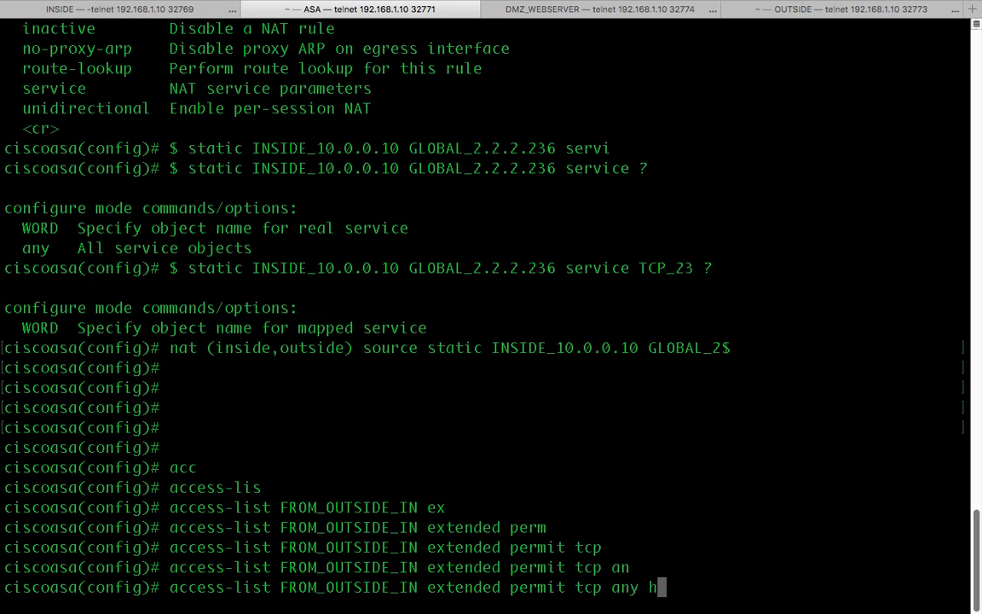
text(ost)
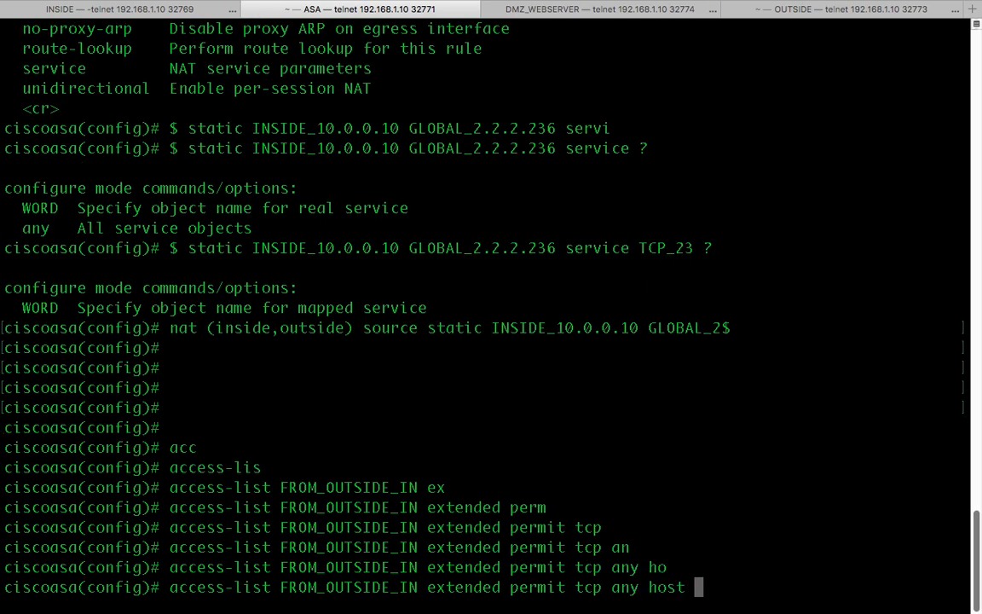
text(10.)
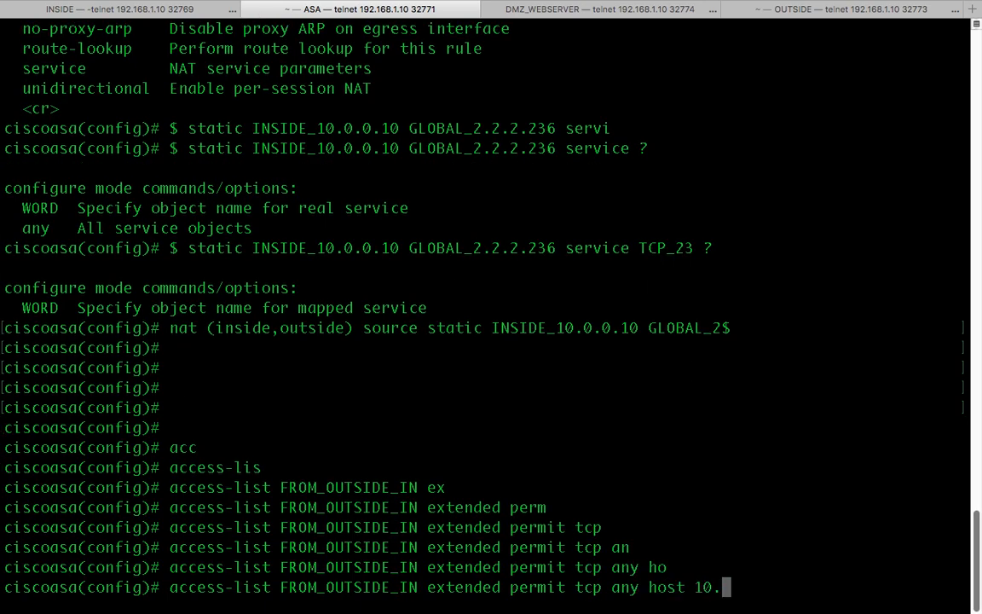
text(0.0.10 eq tel)
text(access-group )
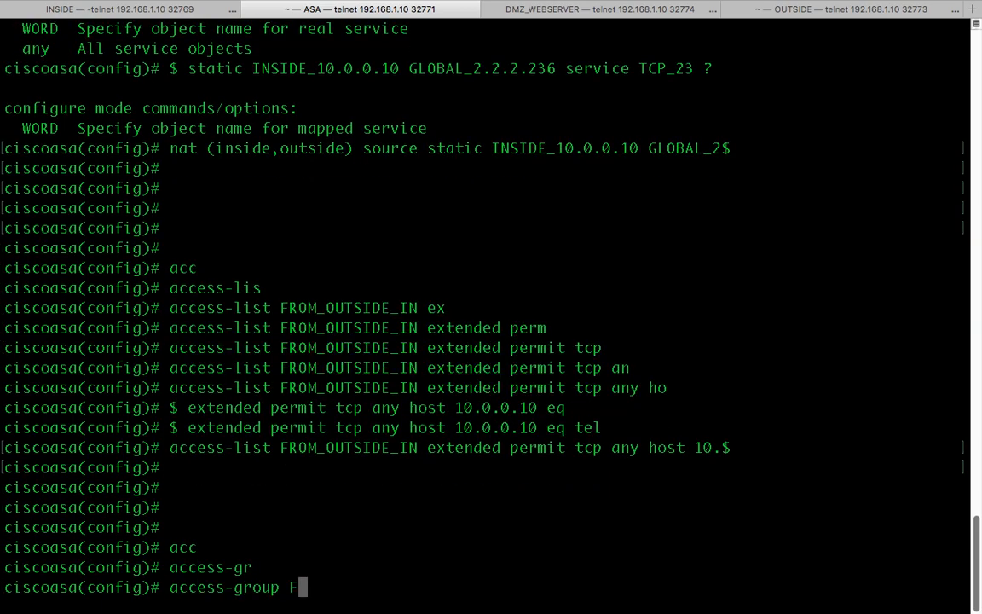
text(FROM_OUTSIDE_IN)
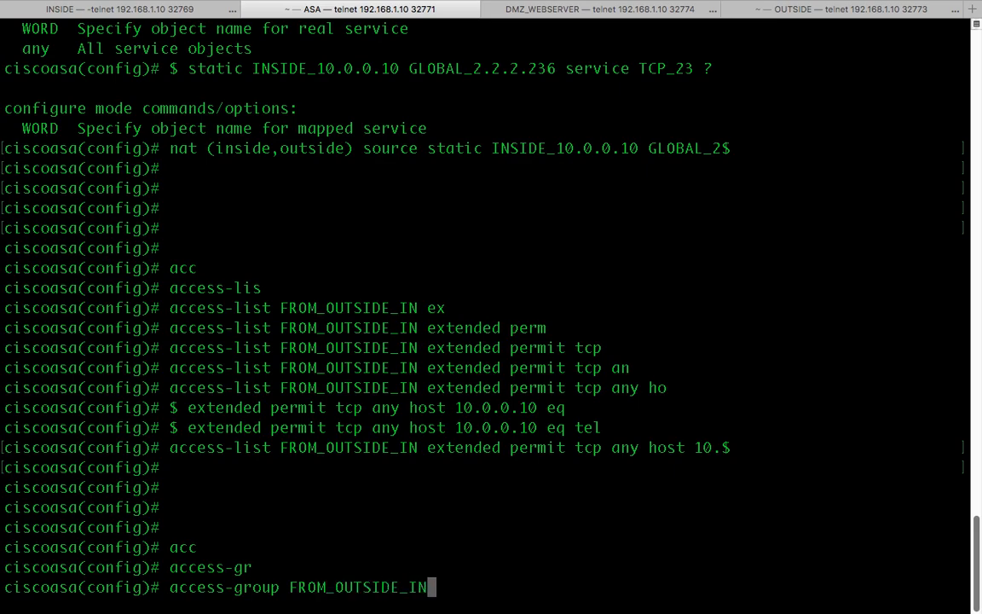
text(in)
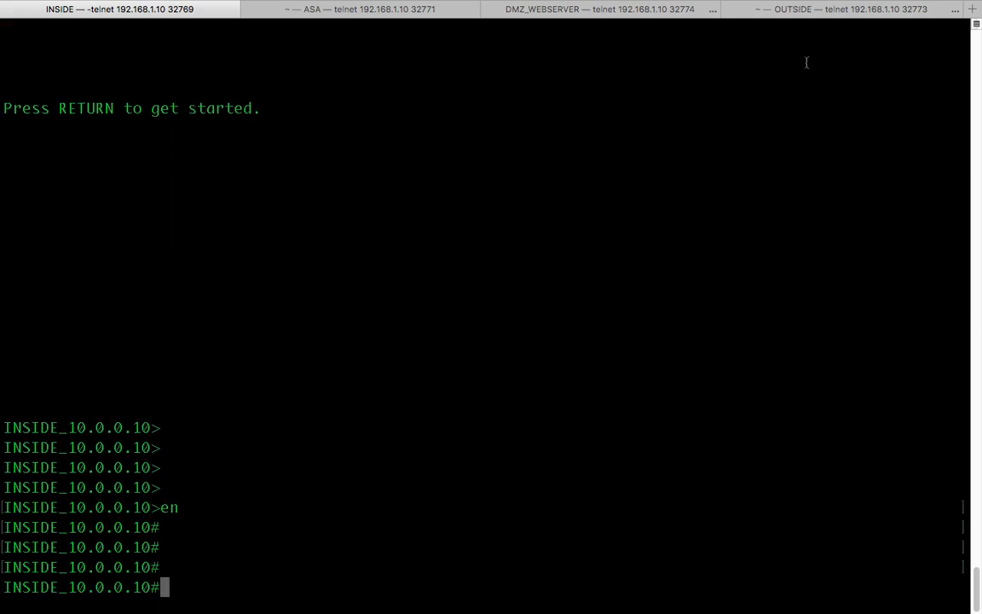
Step: From the OUTSIDE router, telnet to 2.2.2.236 port 1900, then return to the ASA console
click(844, 10)
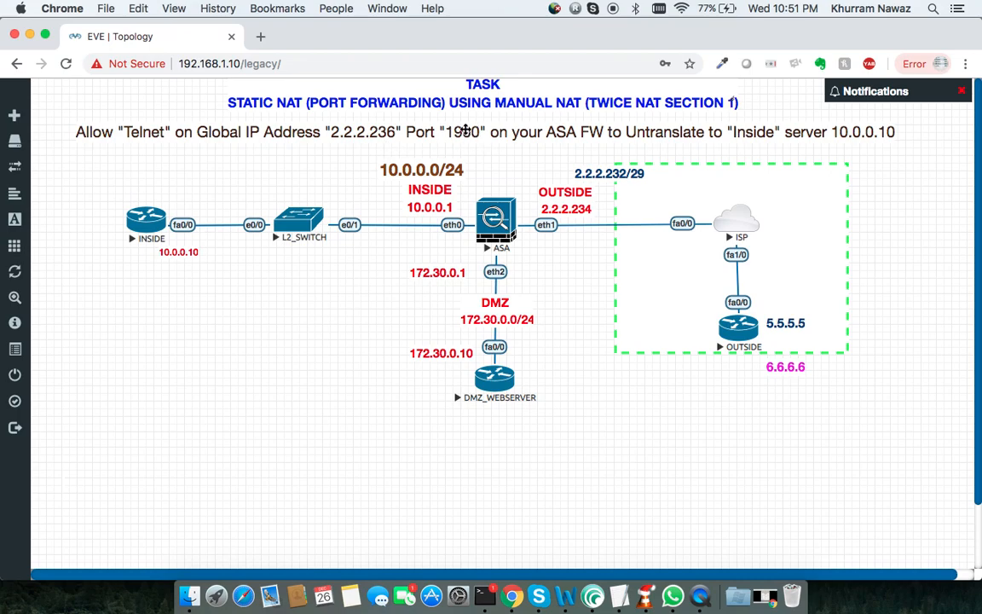
mouse_move(189, 204)
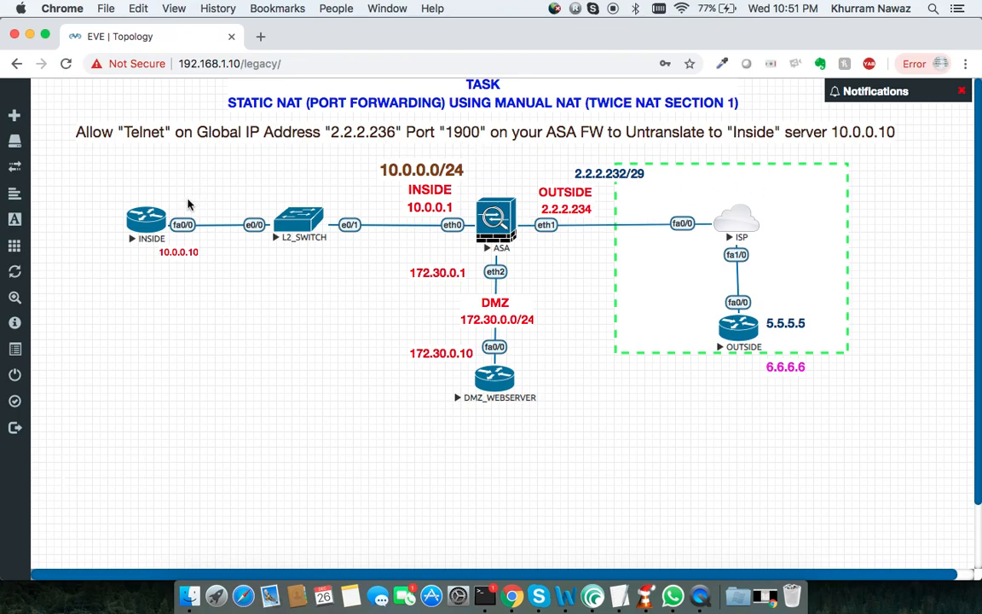
click(145, 220)
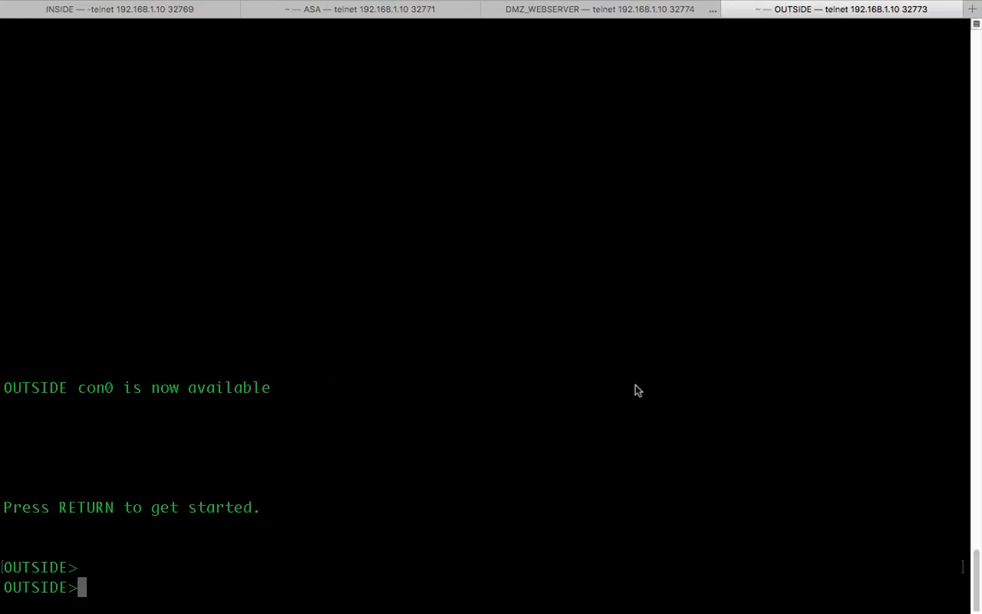
mouse_move(565, 218)
text(telnet)
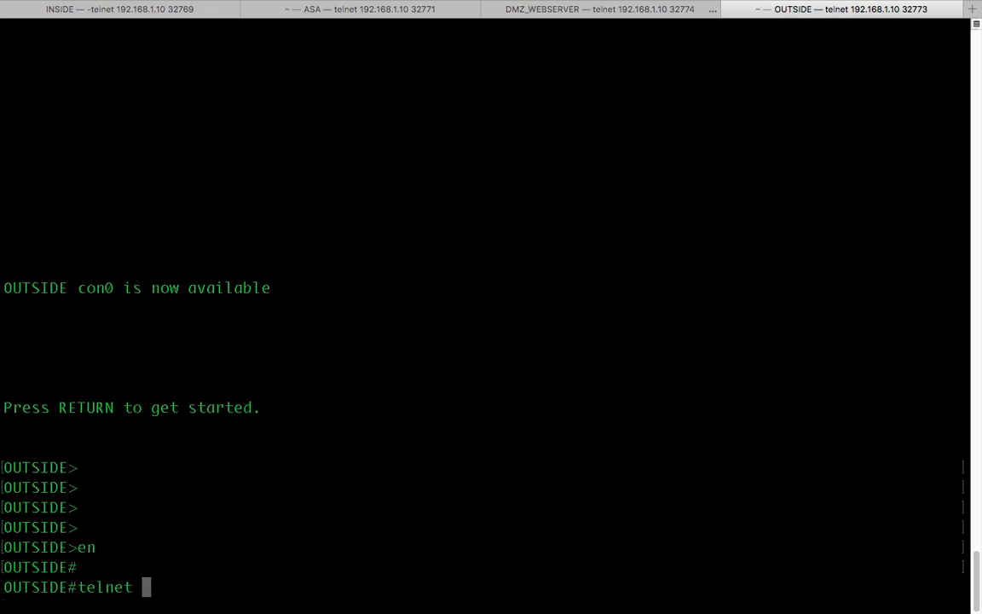
text(2.2.2.236 1900)
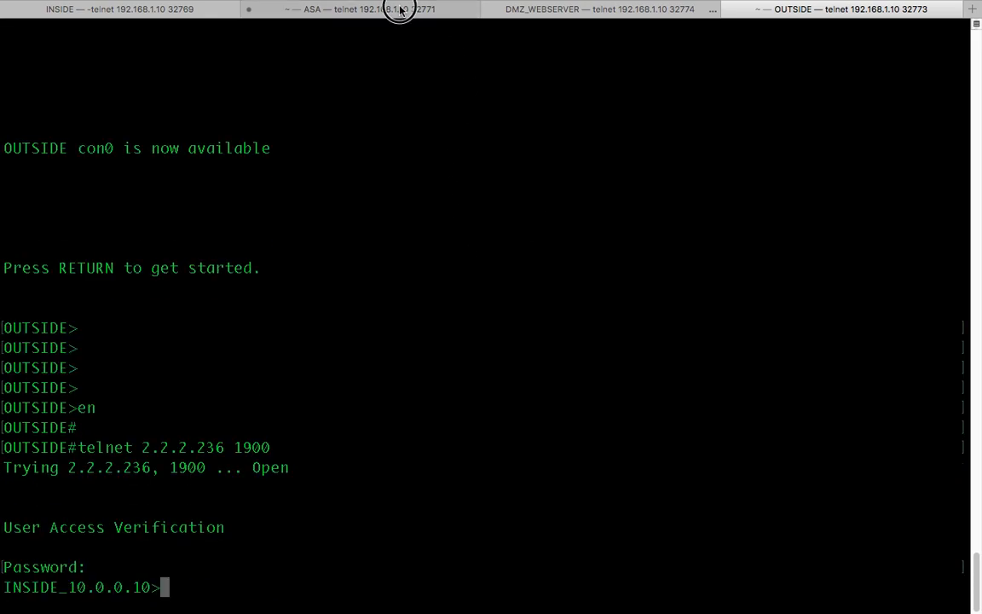
click(358, 9)
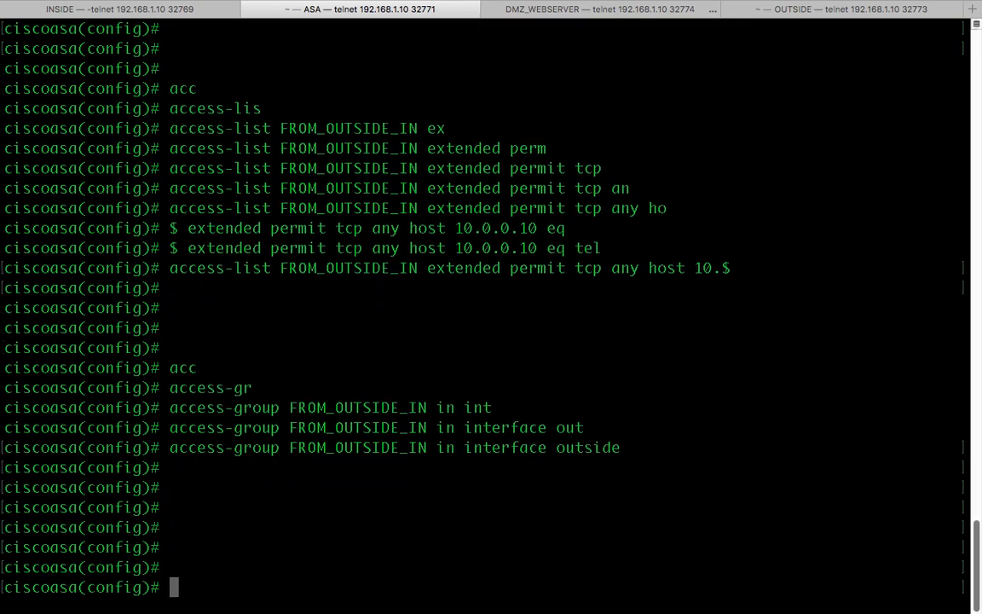
Step: Run show xlate to see 10.0.0.10 port 23 mapped to 2.2.2.236 port 1900
text(show xl)
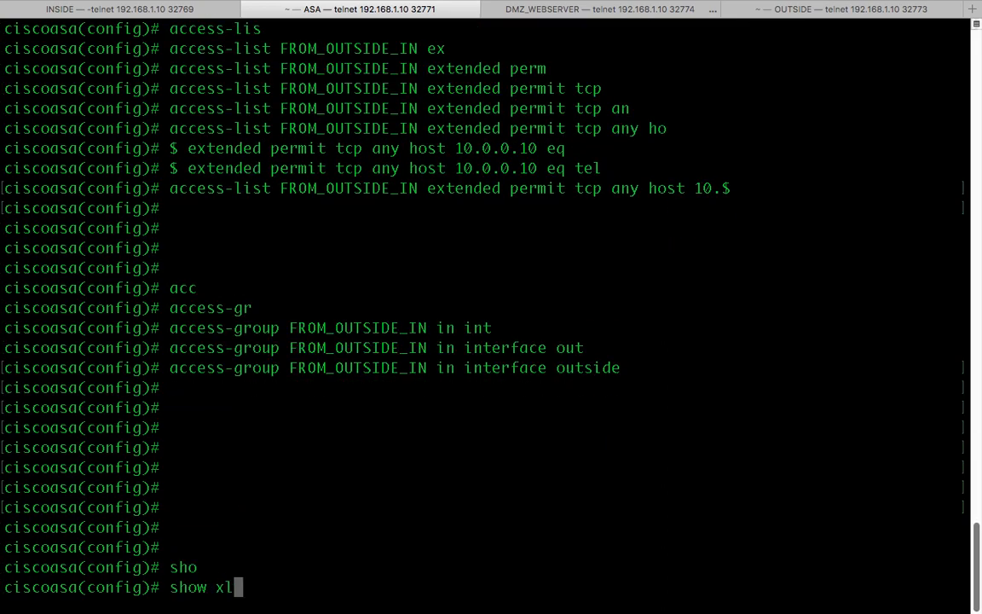
key(Return)
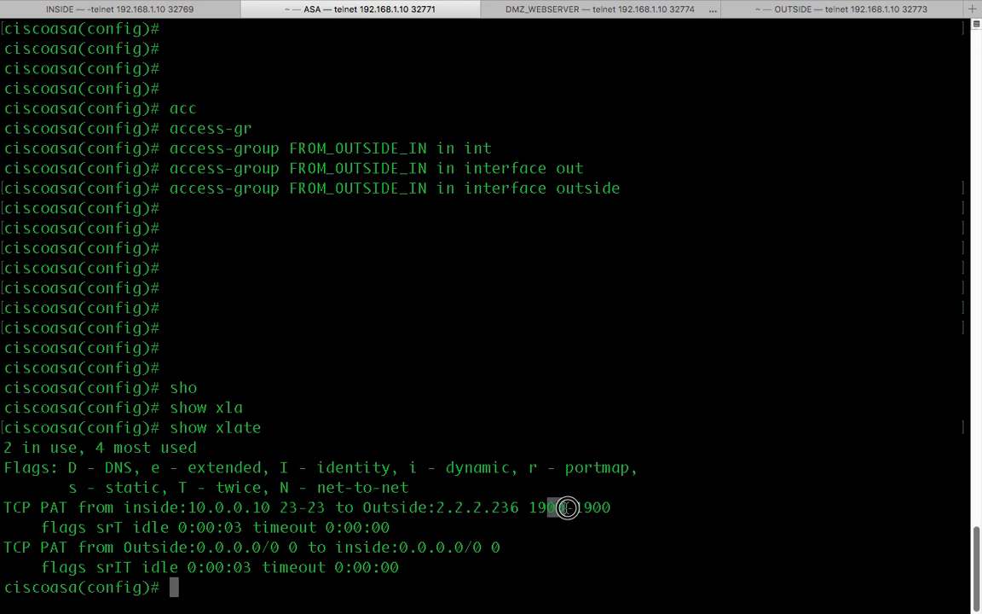
mouse_move(567, 507)
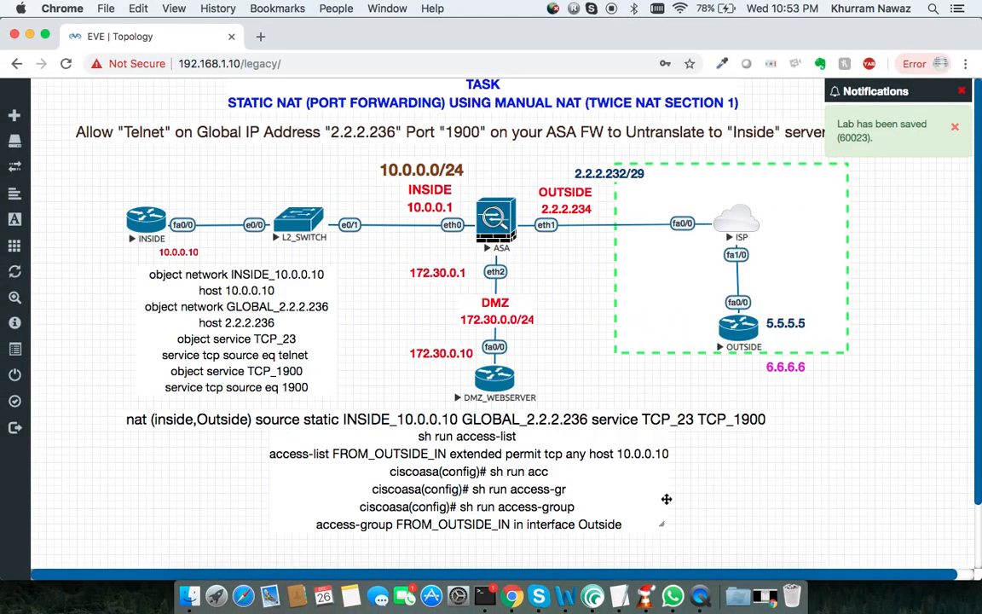
mouse_move(538, 594)
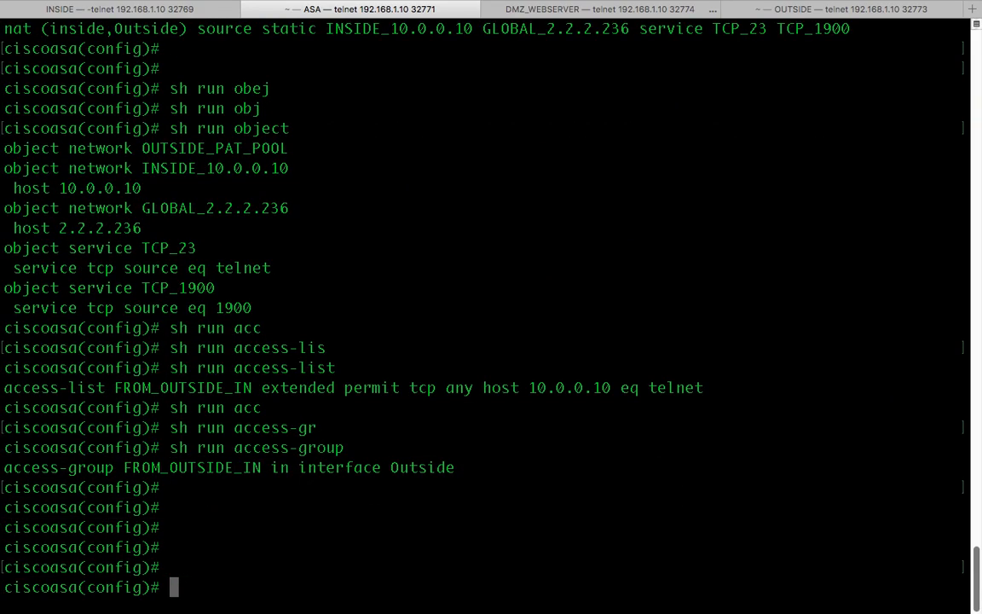
Step: Run show access-list to confirm the FROM_OUTSIDE_IN Telnet entry has hitcnt 1
text(sh ac)
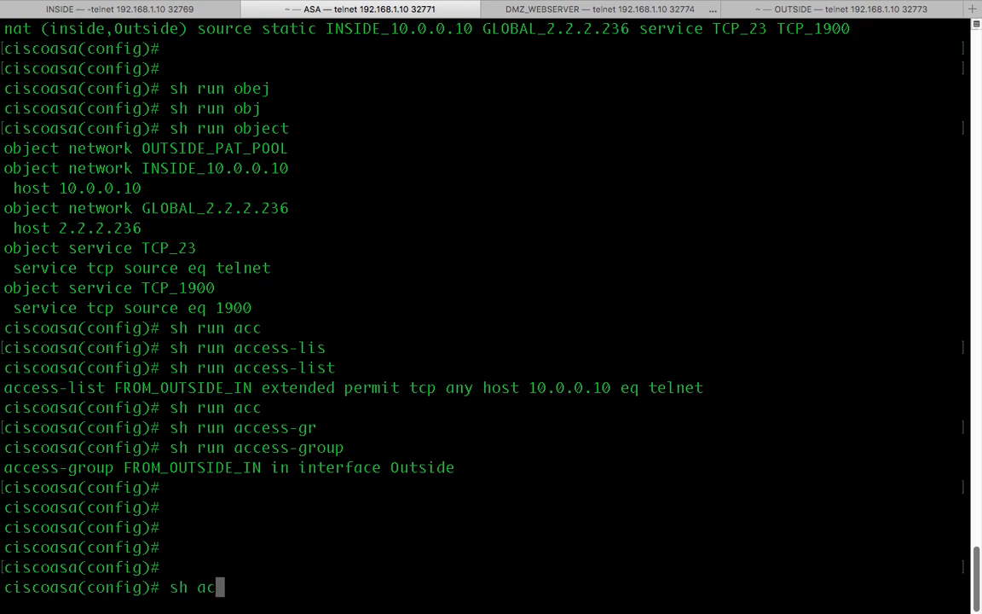
key(Return)
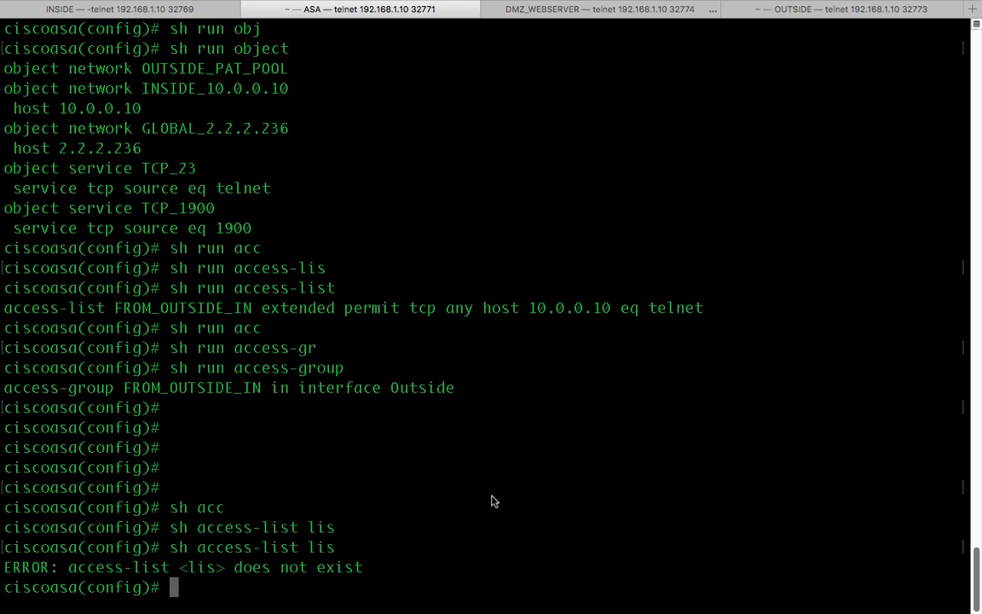
text(sh ac)
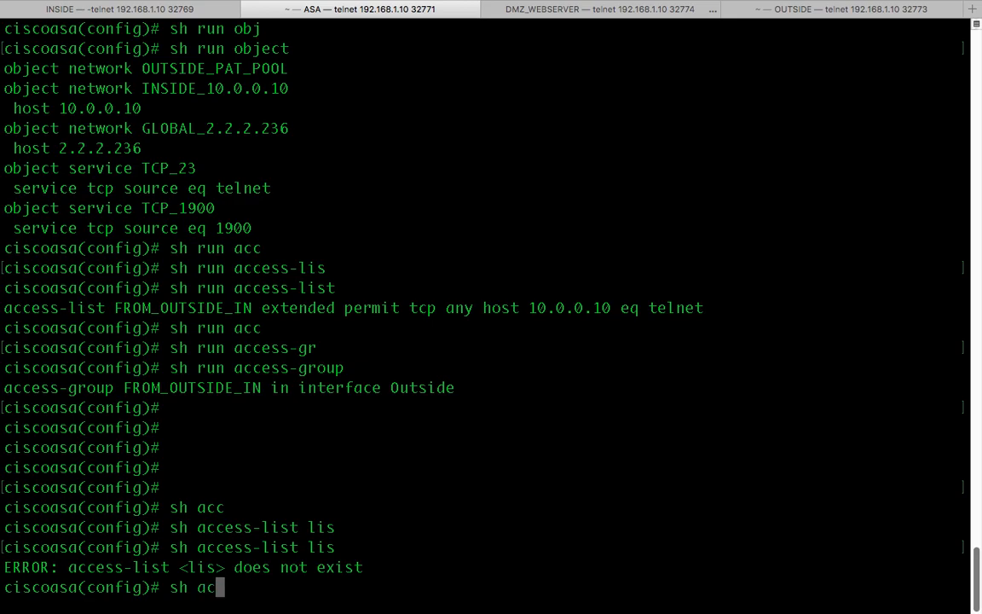
key(Return)
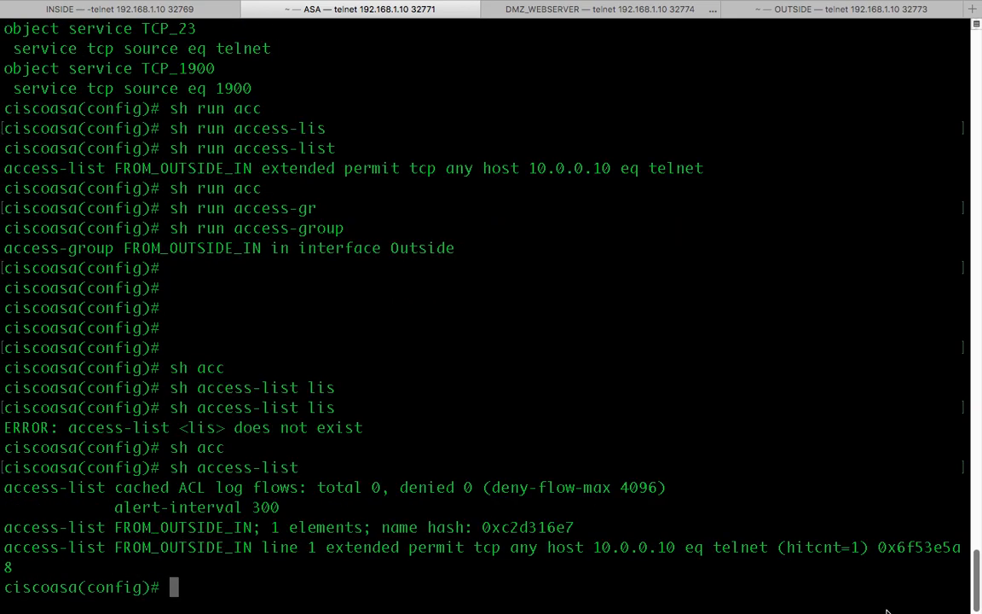